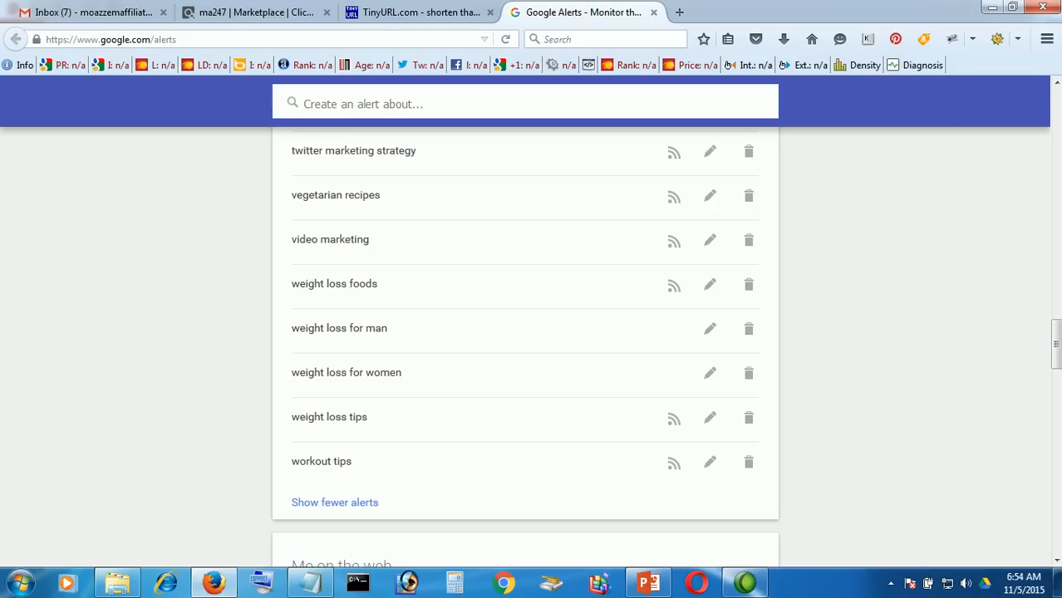
Leave Google Alerts and switch to the ClickBank Marketplace tab.
left_click(254, 12)
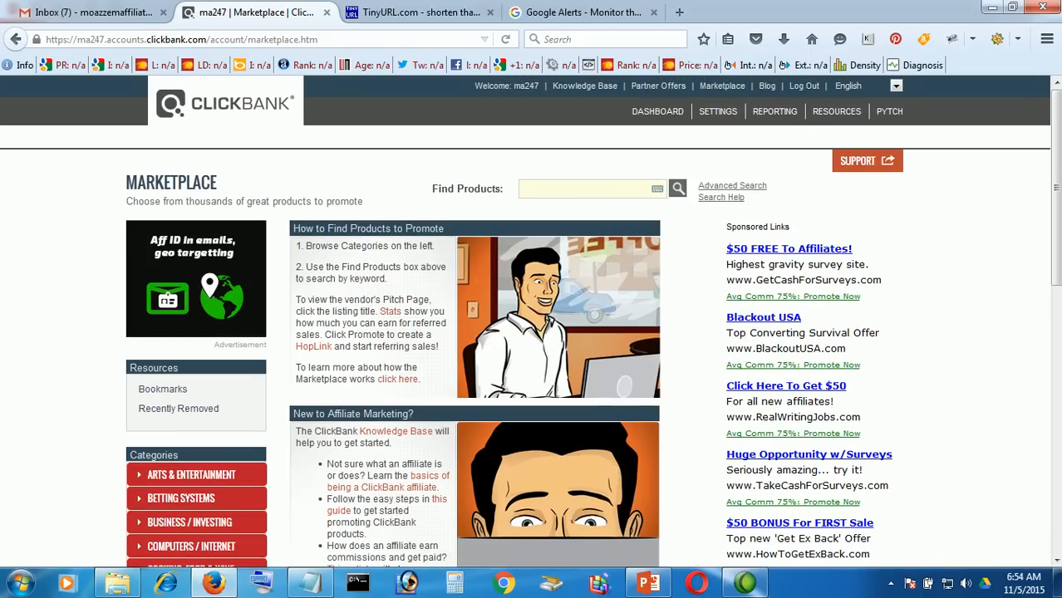
Search the Marketplace for 'weight loss', sort by Gravity, and promote The 3 Week Diet.
type("weight loss")
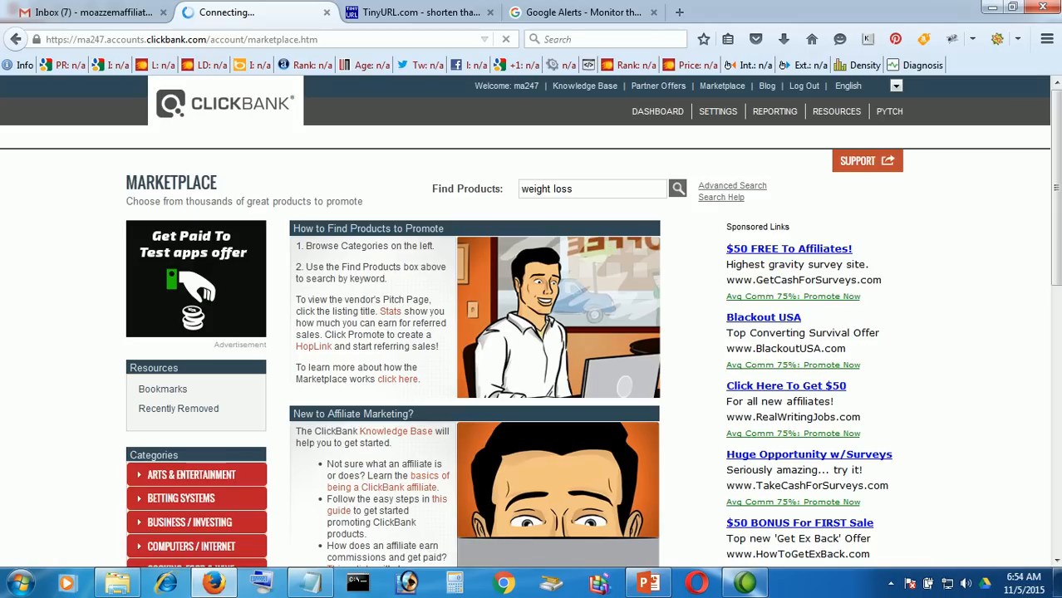
left_click(677, 189)
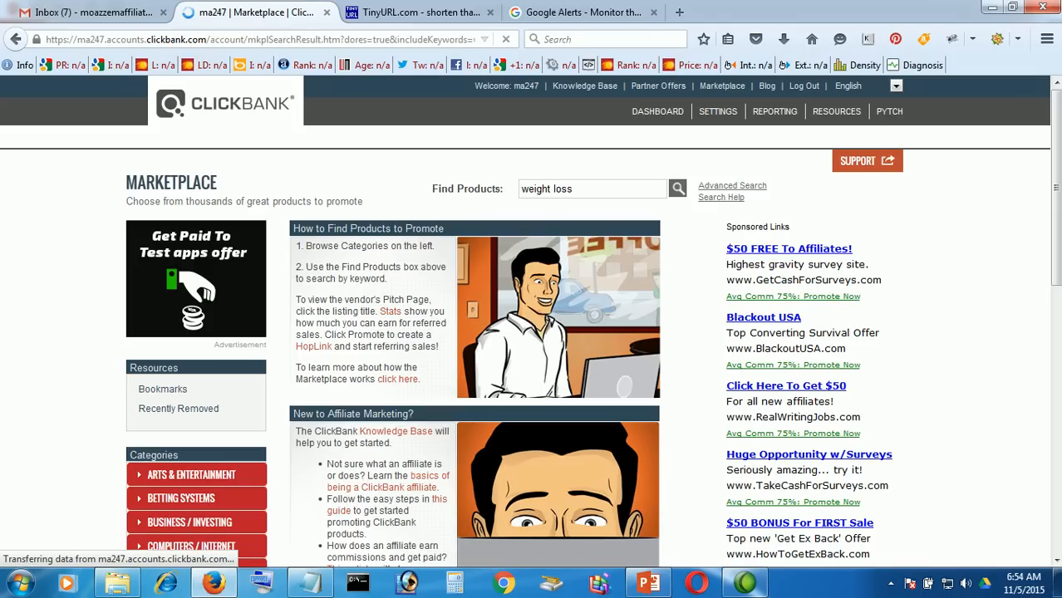
left_click(677, 189)
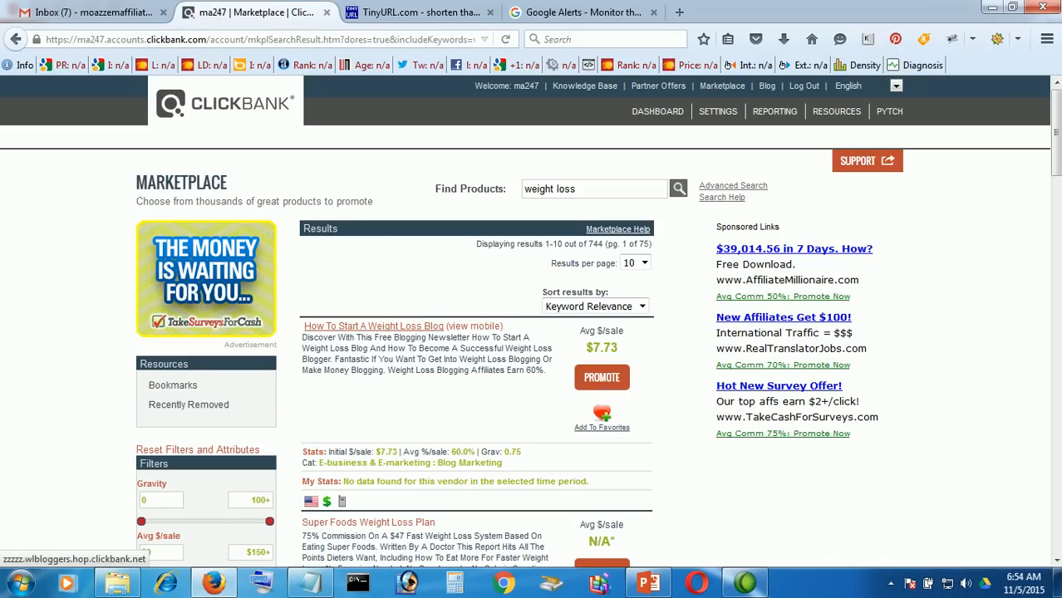
scroll("down", 3)
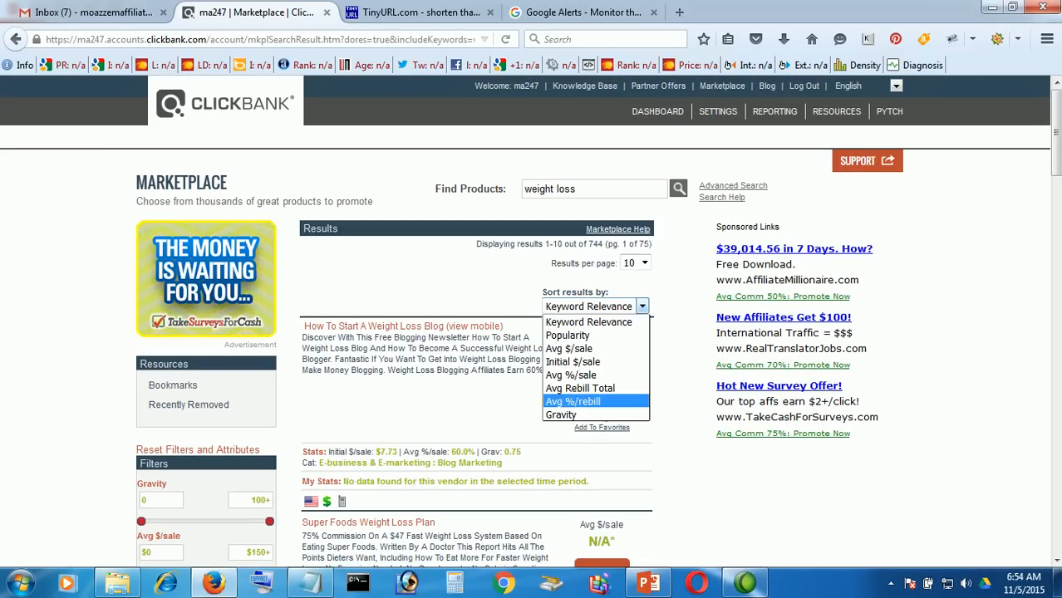
left_click(561, 414)
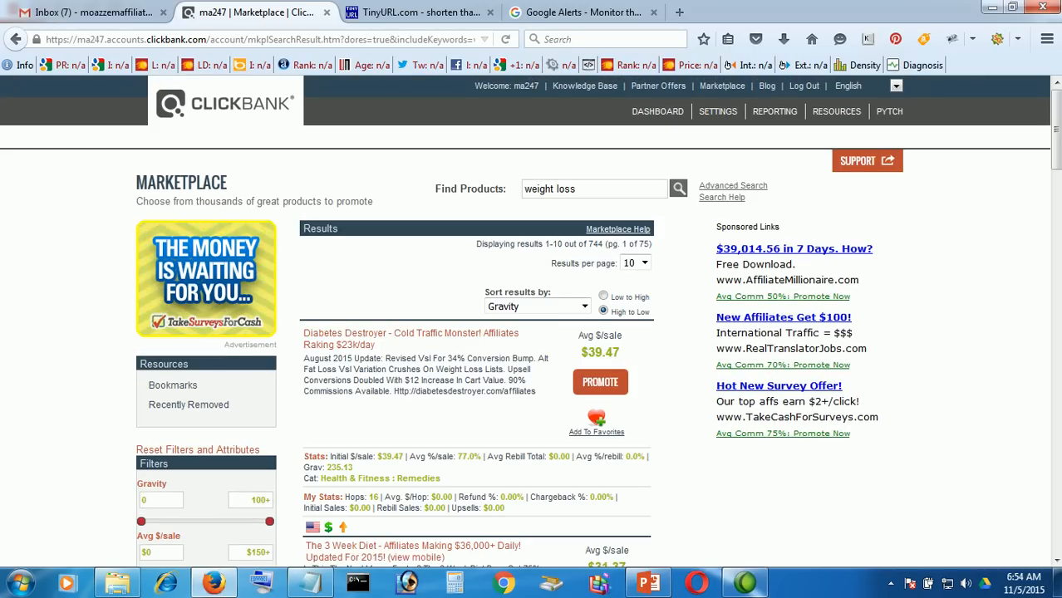
scroll("down", 3)
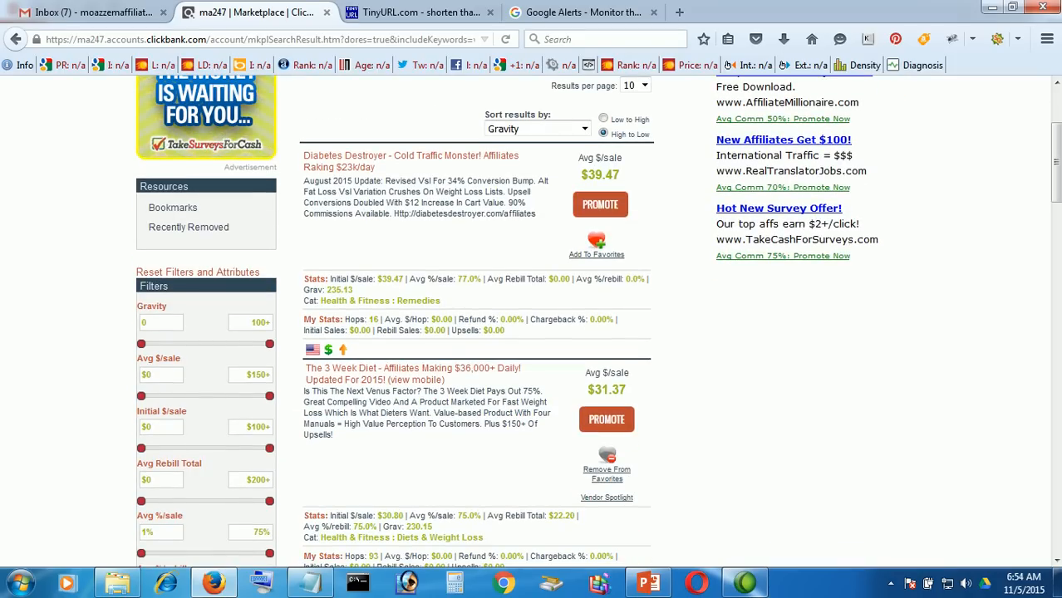
scroll("down", 3)
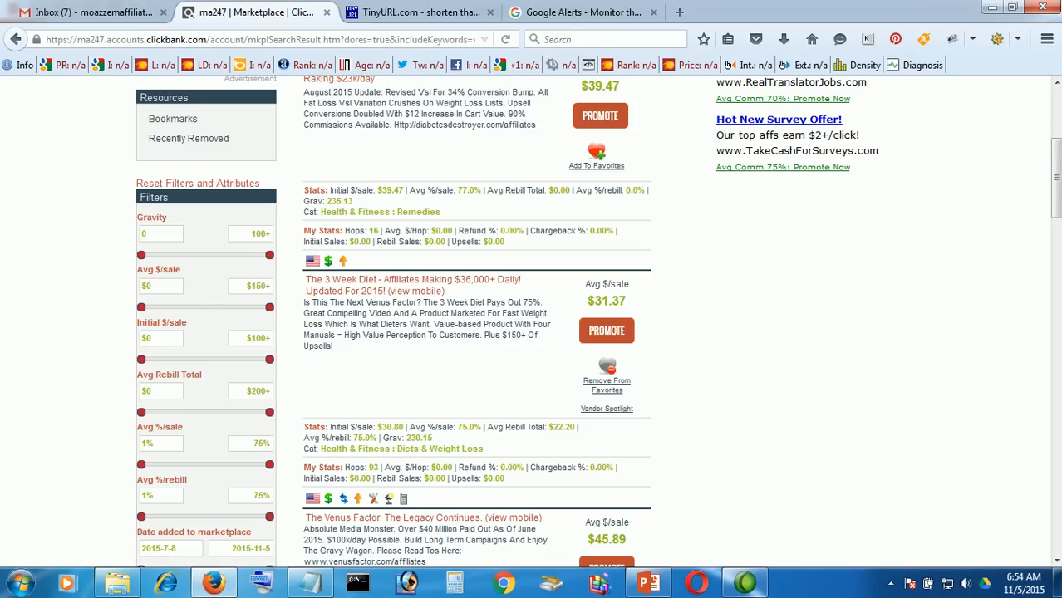
left_click(607, 330)
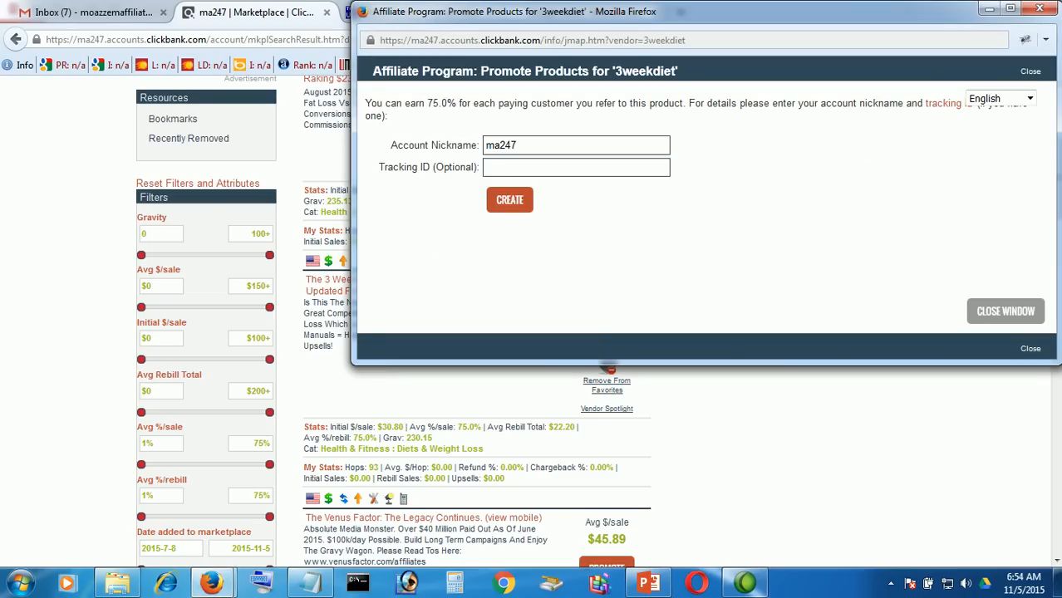
Create the ClickBank HopLink for The 3 Week Diet.
left_click(509, 199)
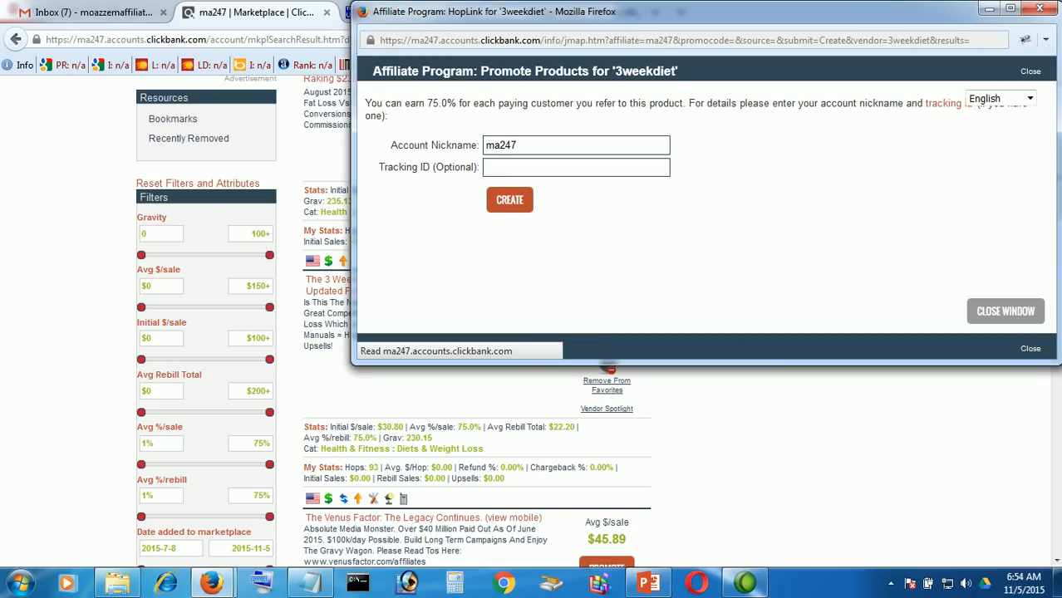
left_click(509, 199)
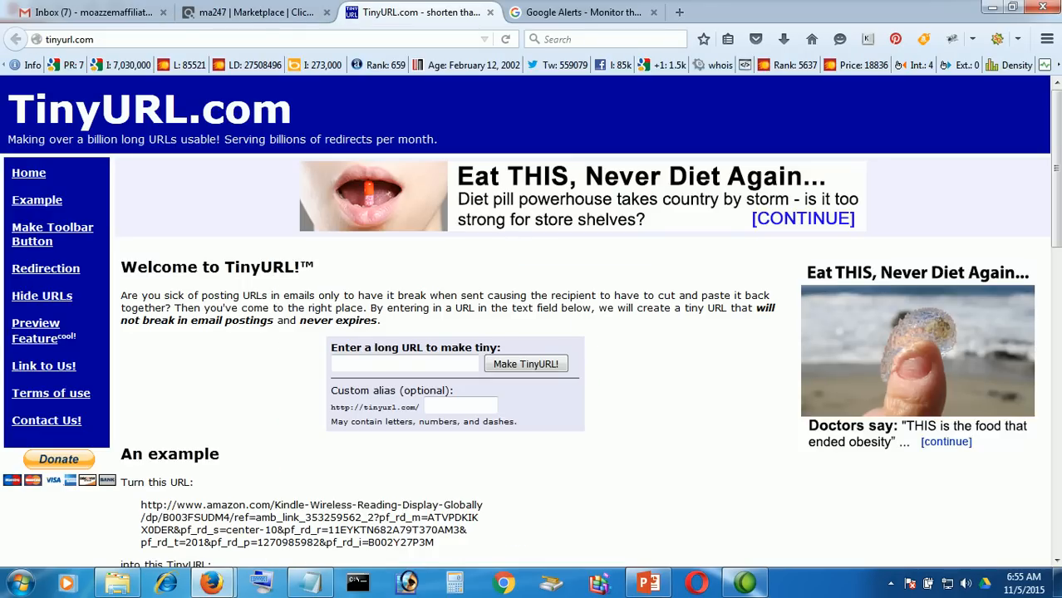
Paste the HopLink into TinyURL and shorten it to tinyurl.com/ojj9yls.
left_click(404, 365)
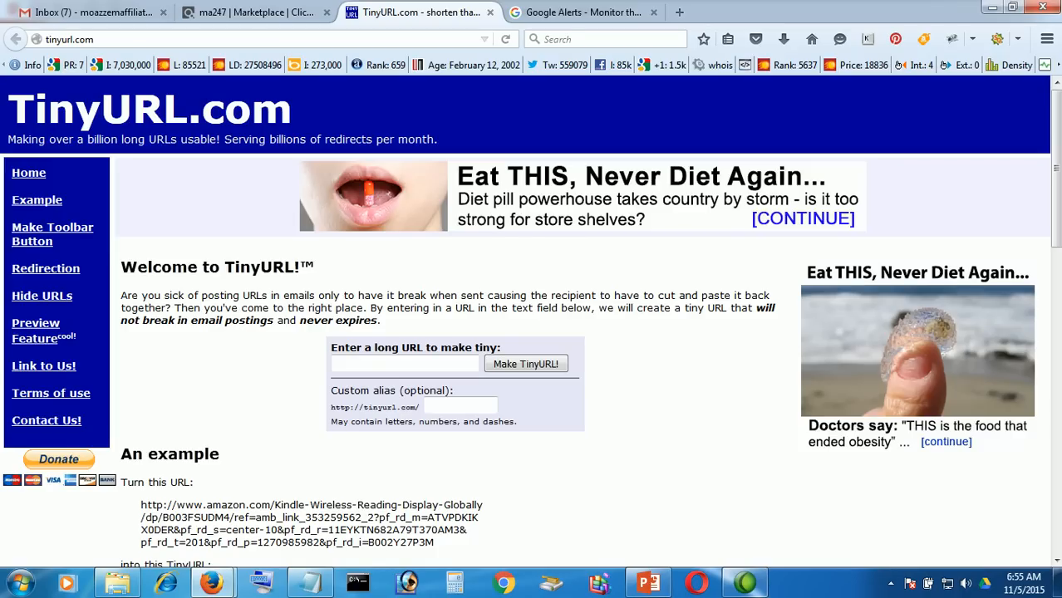
right_click(405, 364)
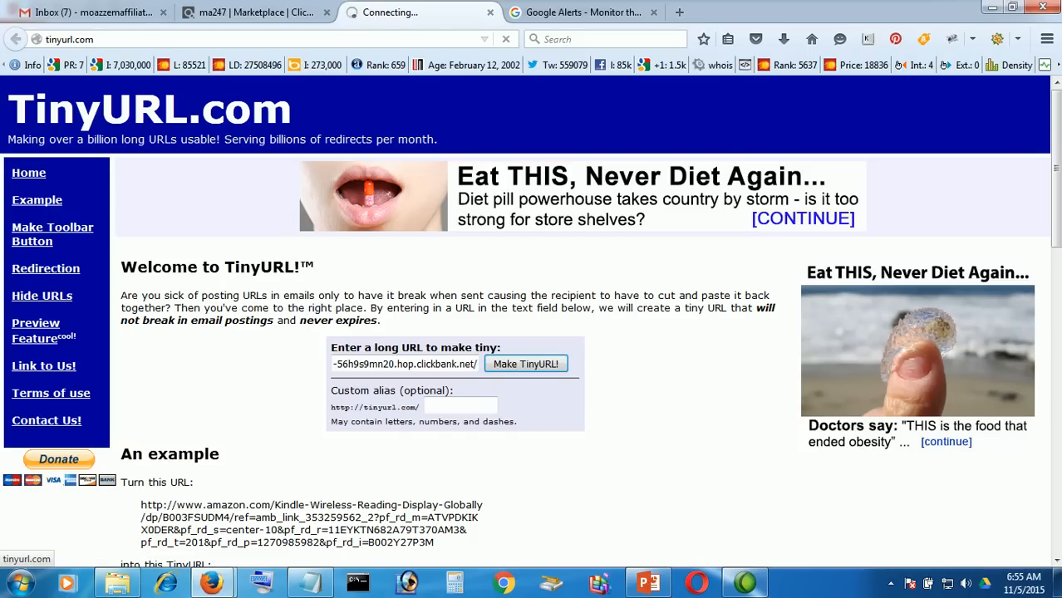
left_click(525, 364)
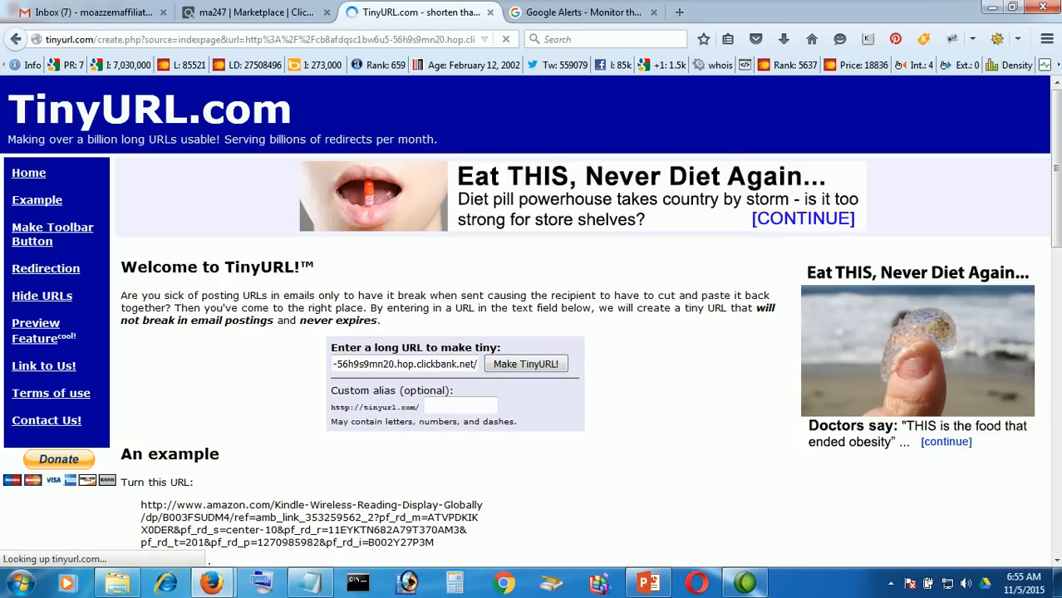
left_click(526, 364)
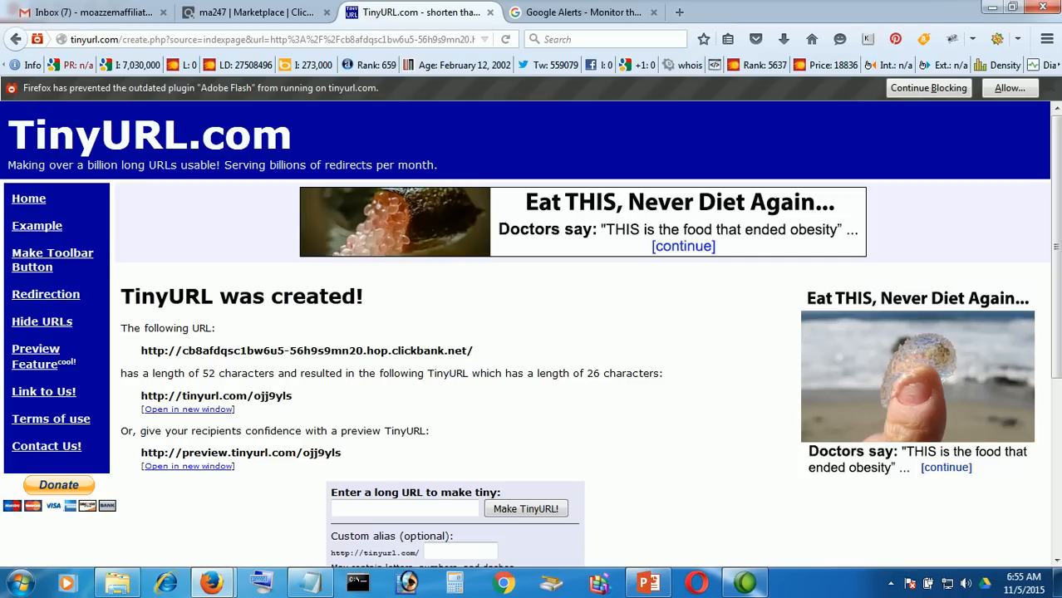
scroll("down", 3)
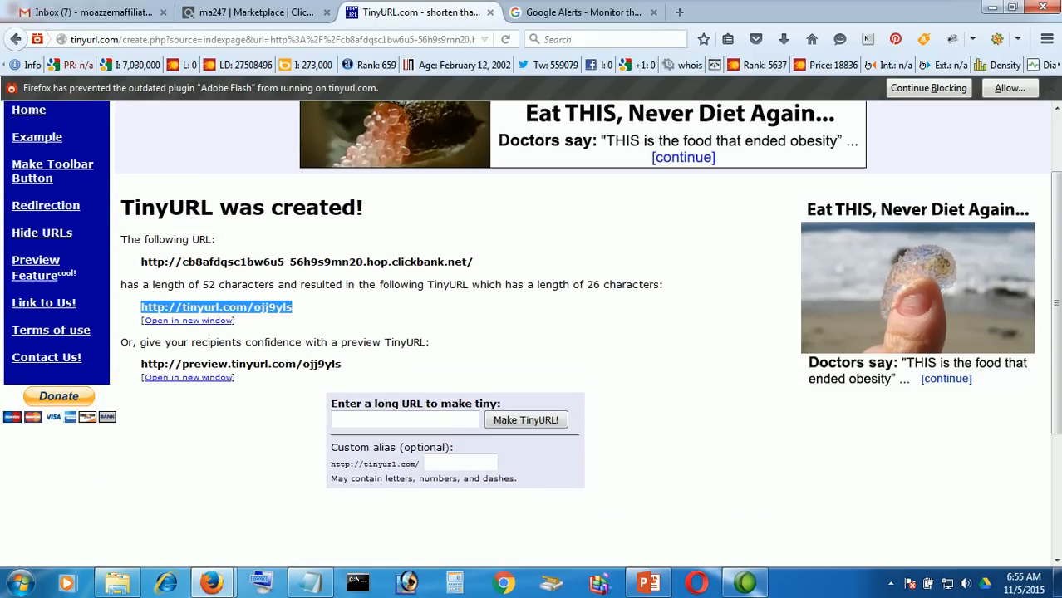
right_click(216, 307)
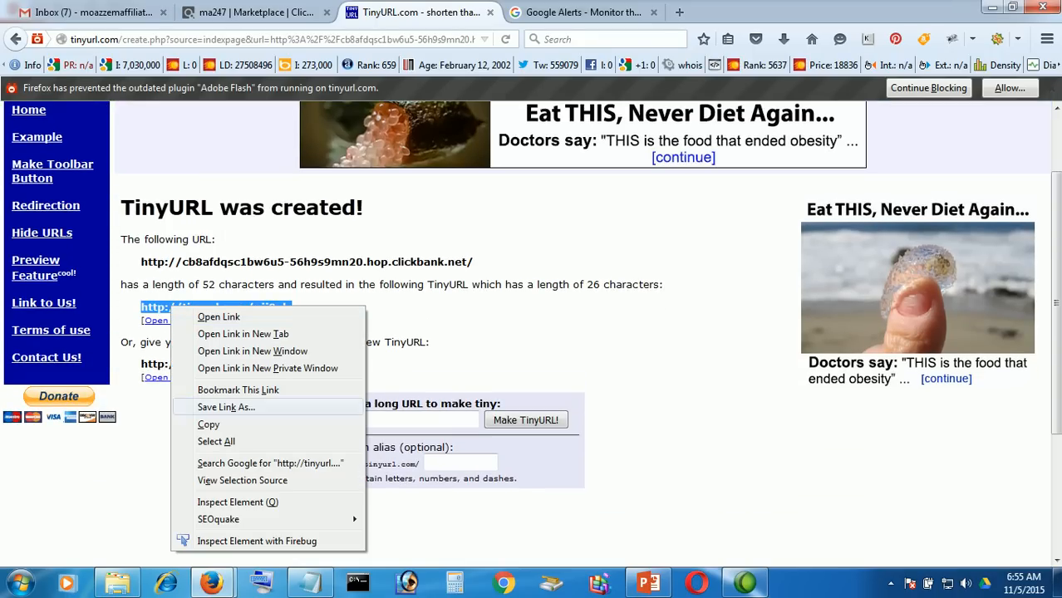
left_click(582, 250)
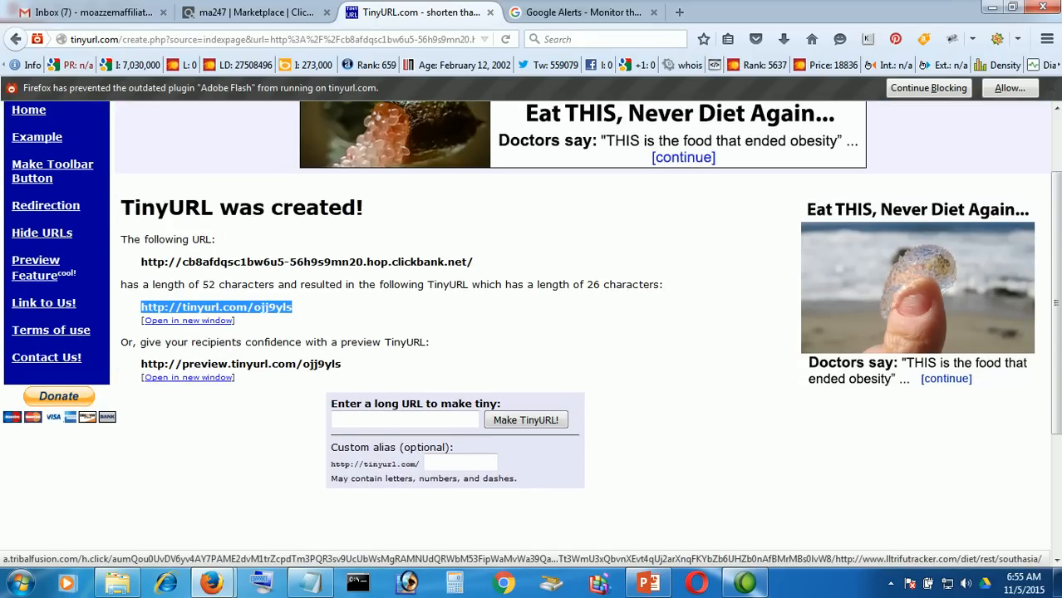
left_click(582, 12)
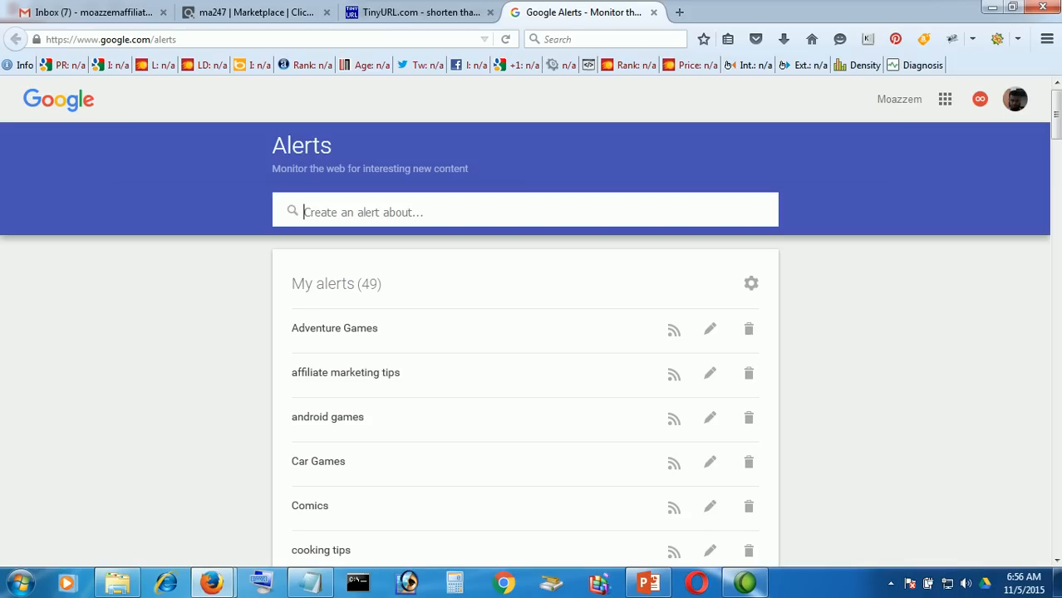
Type 'weight loss' as the new Google Alerts topic.
type("w")
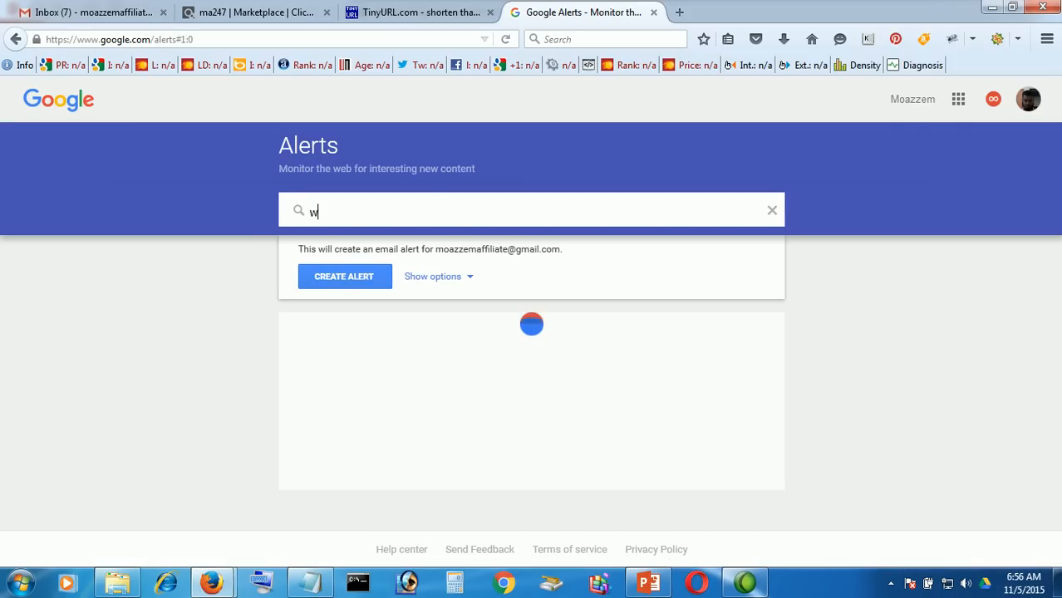
type("eight loss")
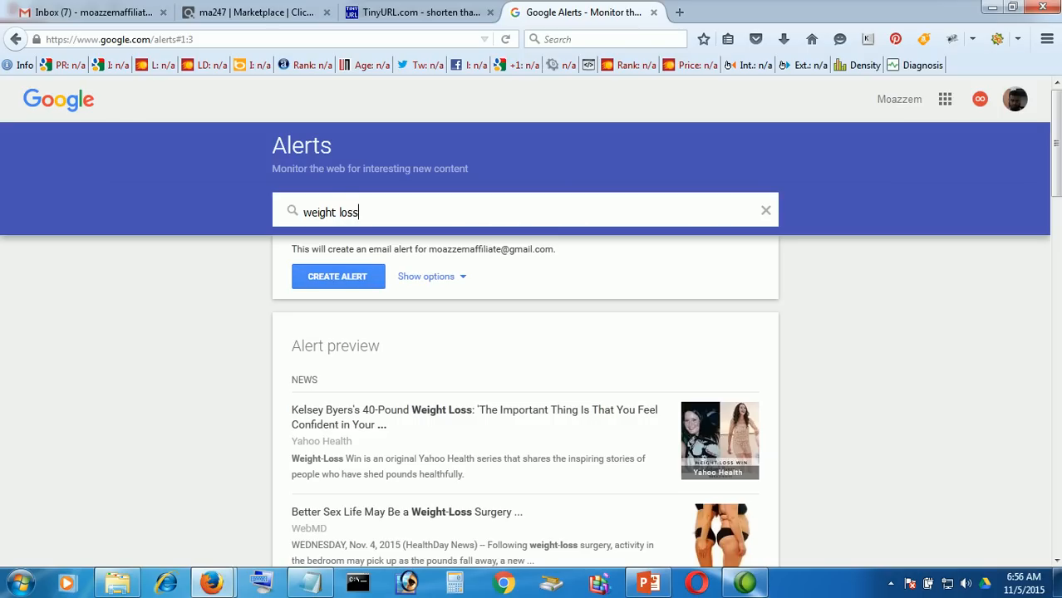
Set the alert to As-it-happens, Automatic sources, Any Region, All results, and create it.
left_click(427, 276)
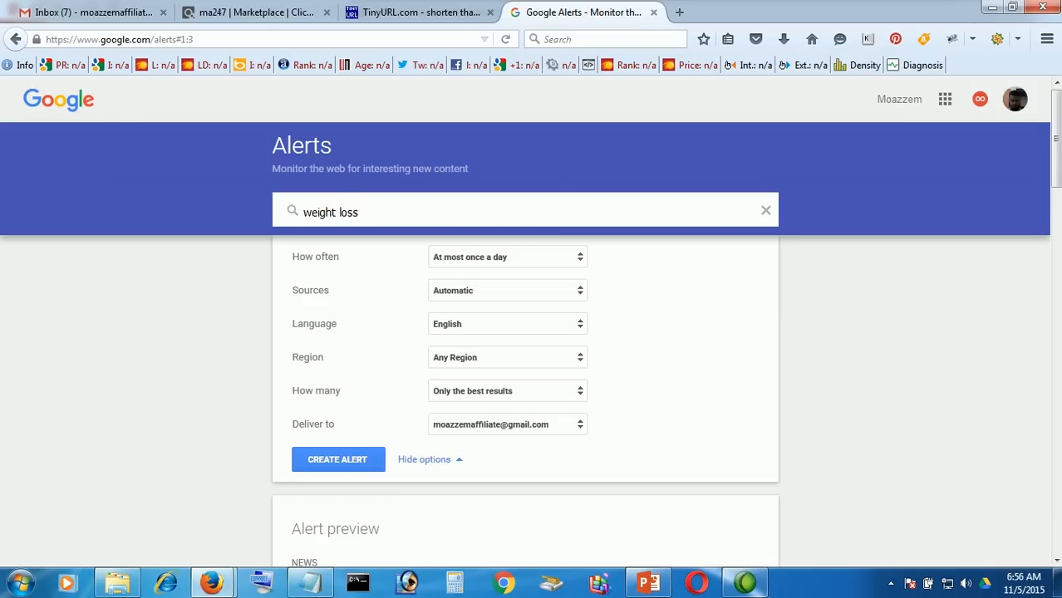
left_click(507, 256)
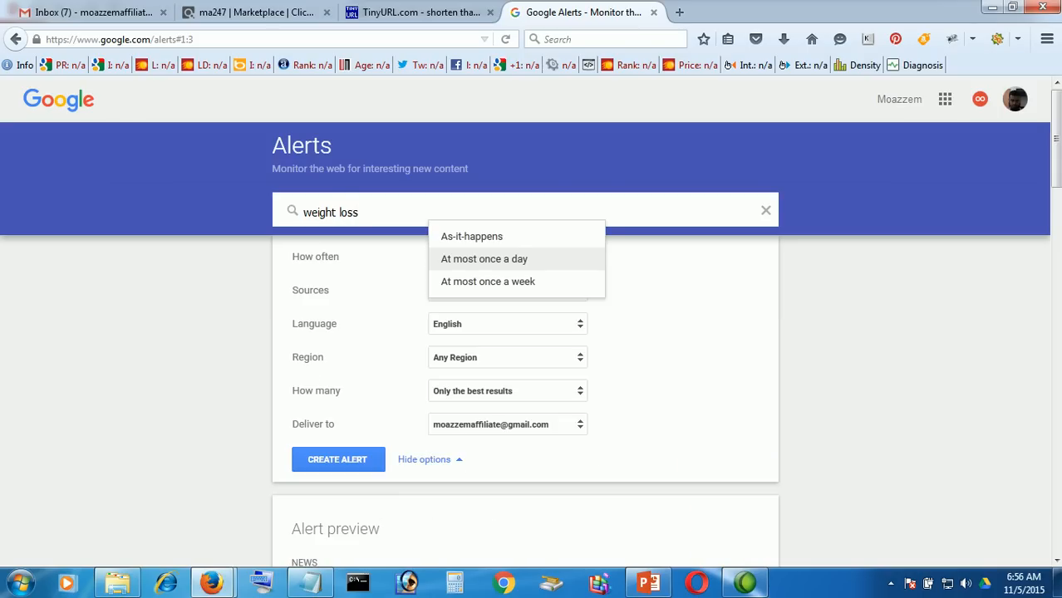
left_click(471, 236)
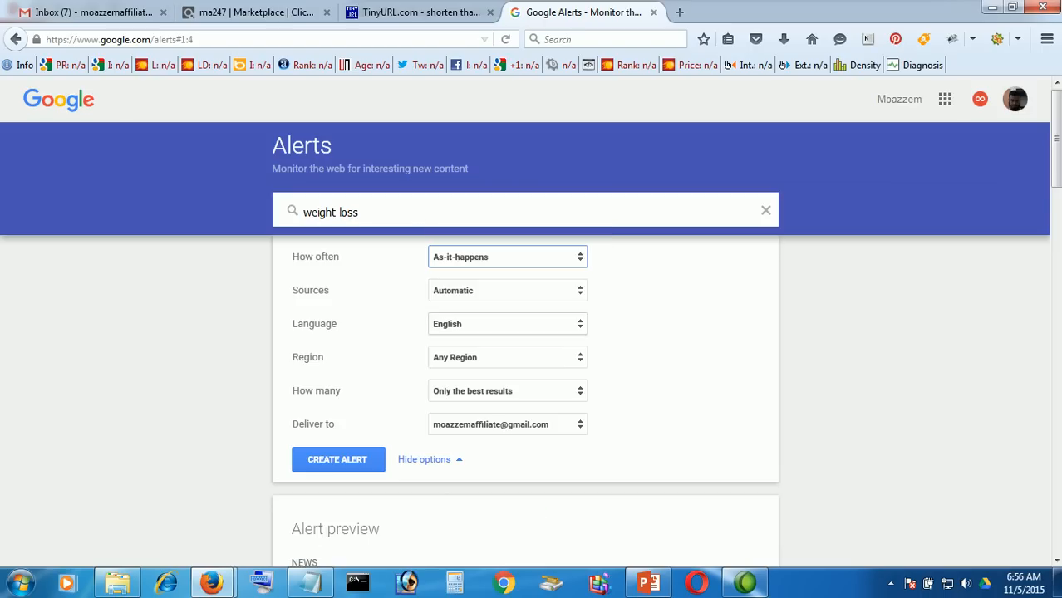
left_click(507, 290)
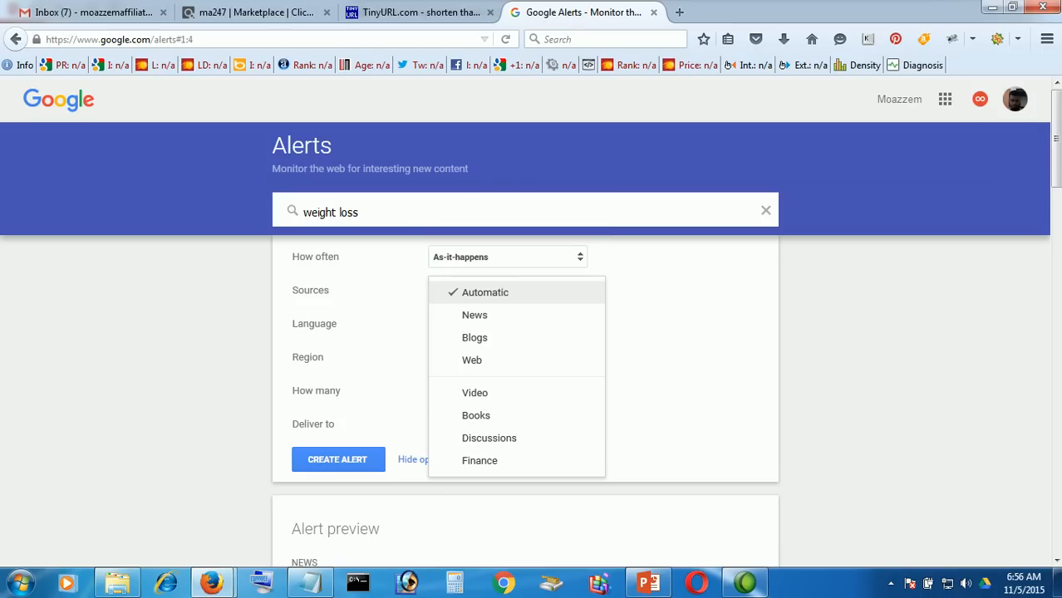
left_click(486, 291)
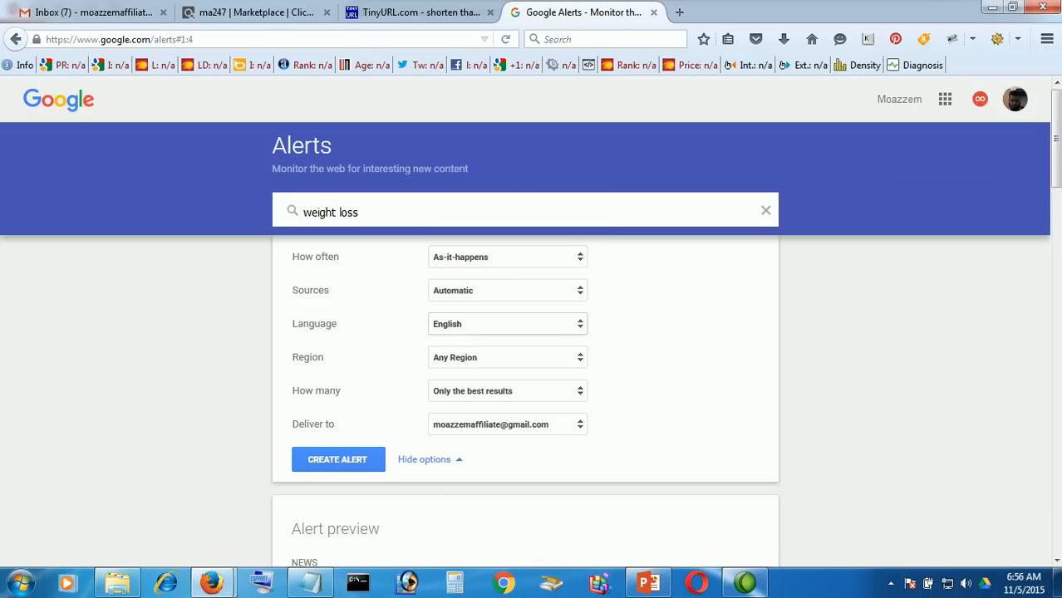
left_click(507, 358)
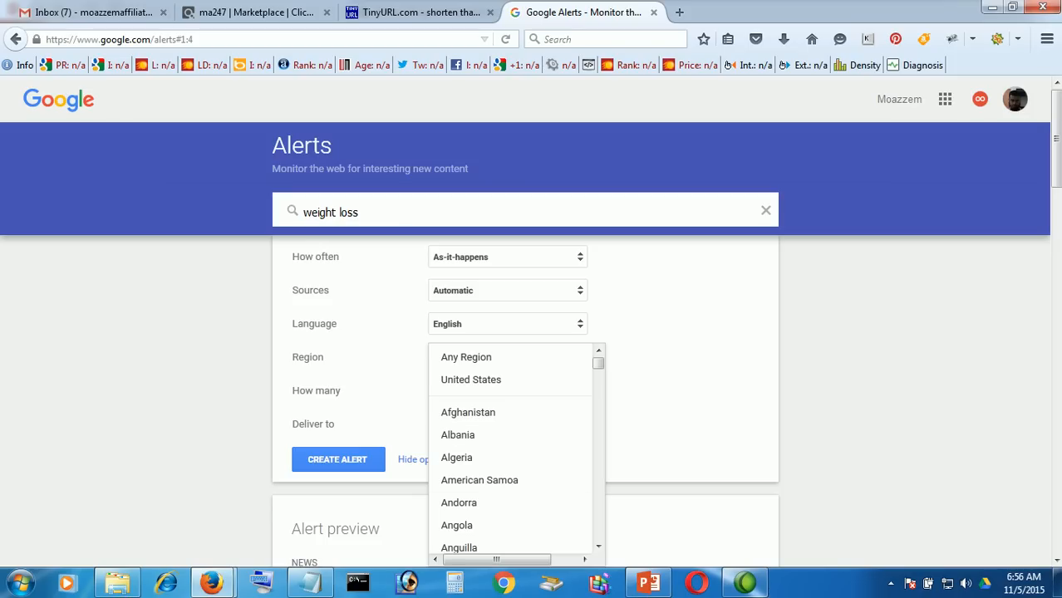
left_click(466, 357)
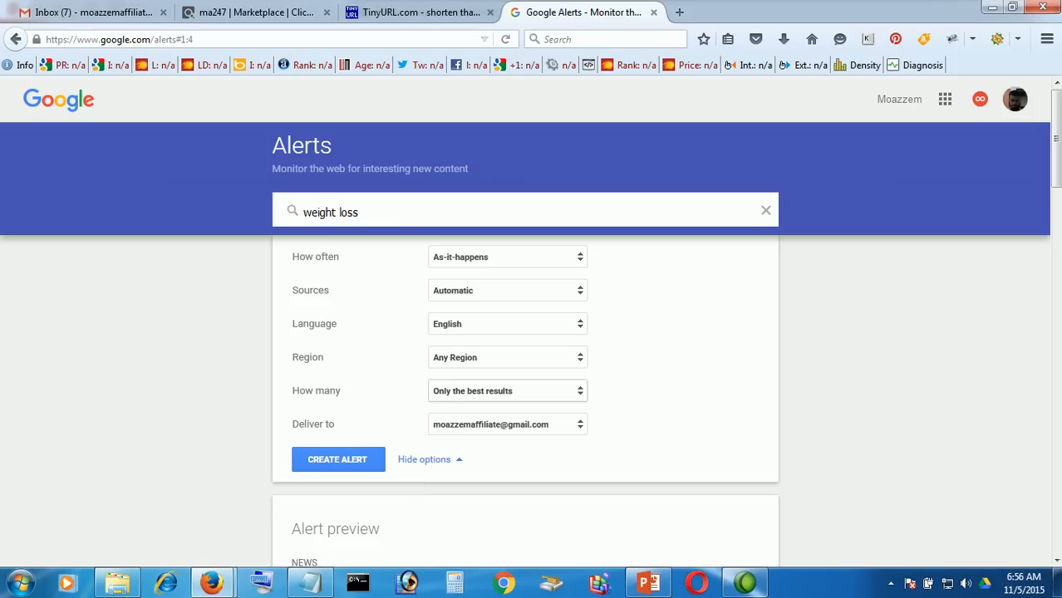
left_click(507, 391)
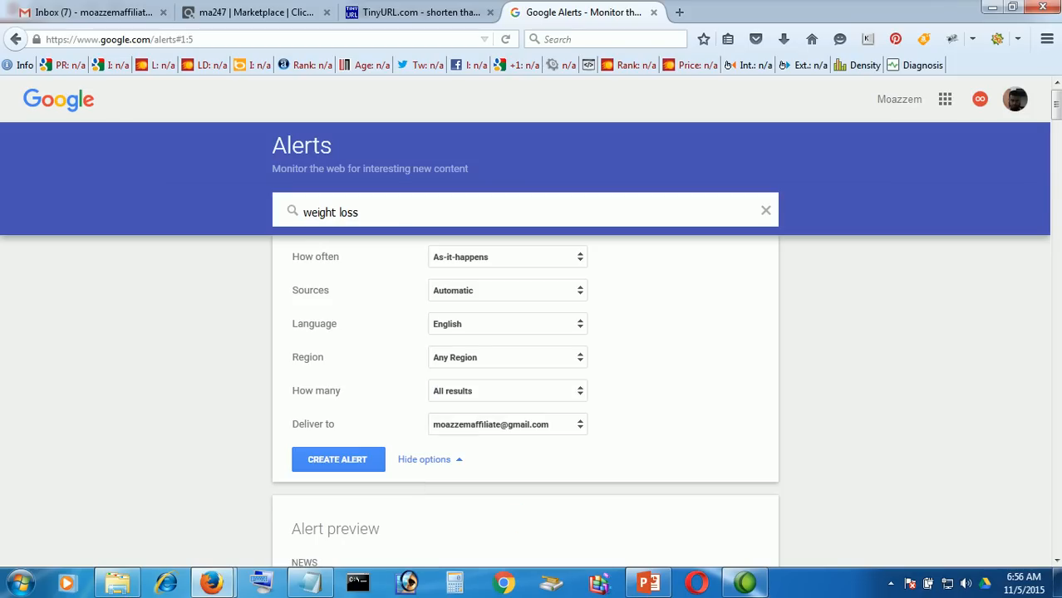
left_click(507, 424)
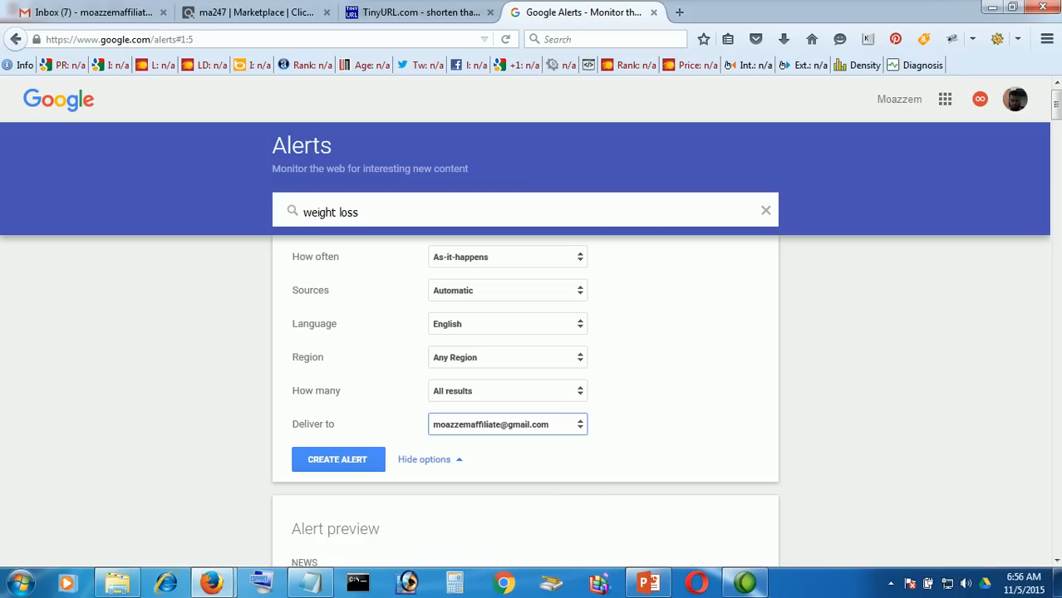
left_click(338, 460)
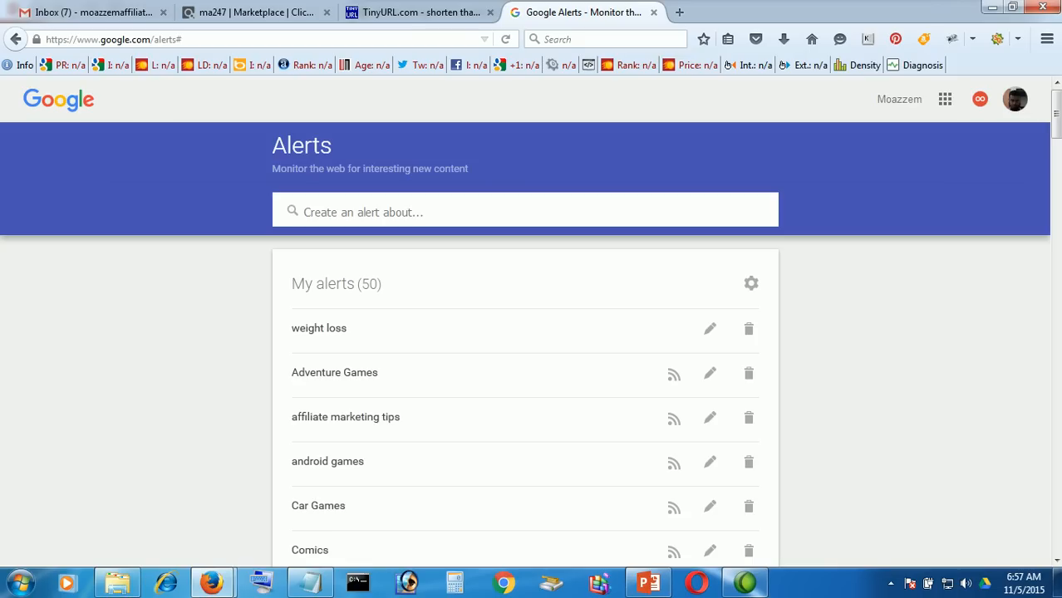
Refresh the Gmail inbox and open the 'Google Alert - weight loss' email.
left_click(92, 11)
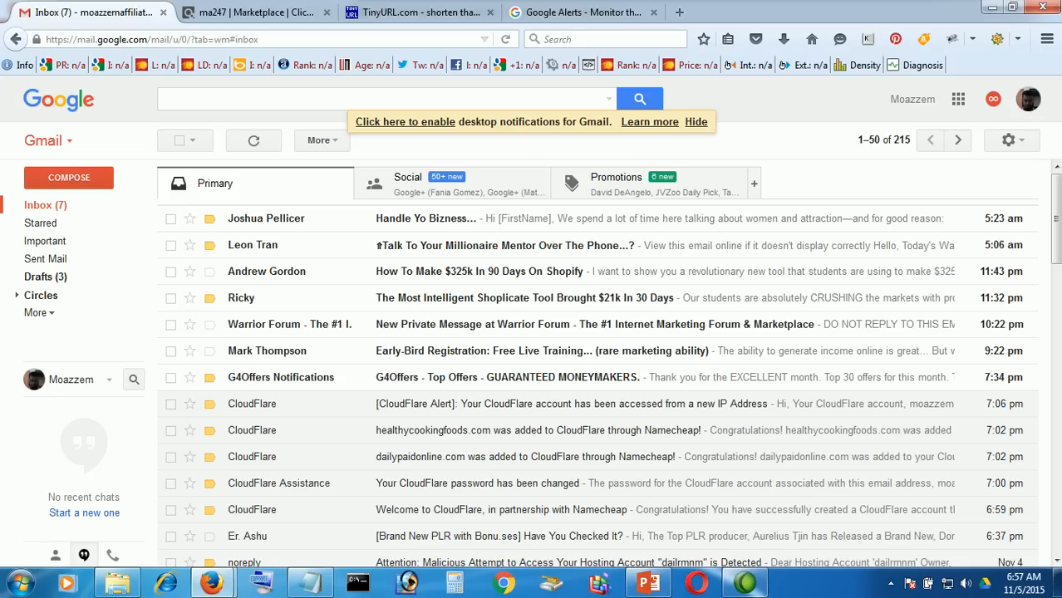
left_click(253, 140)
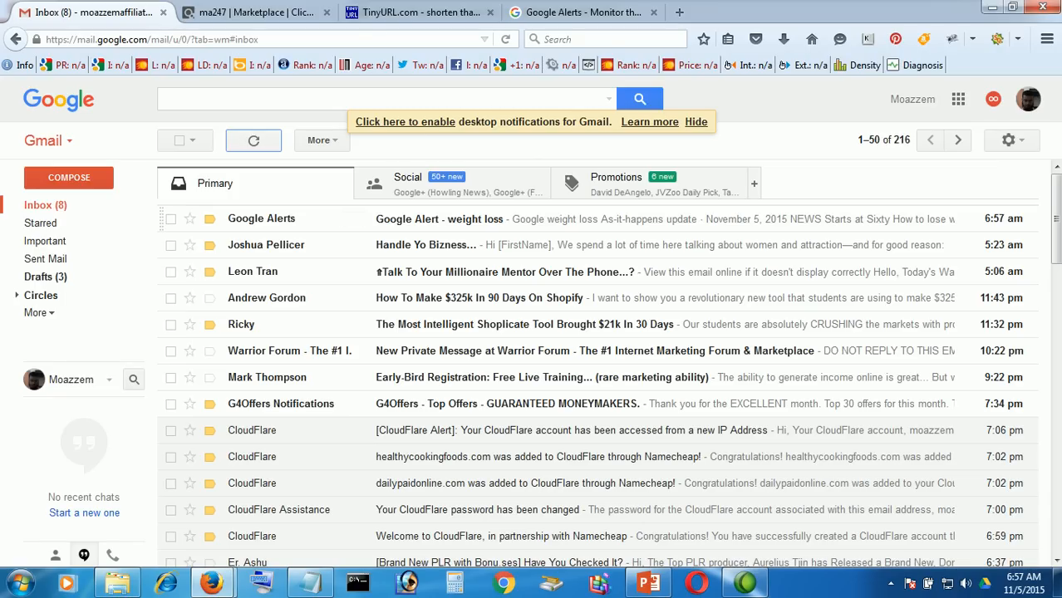
left_click(261, 217)
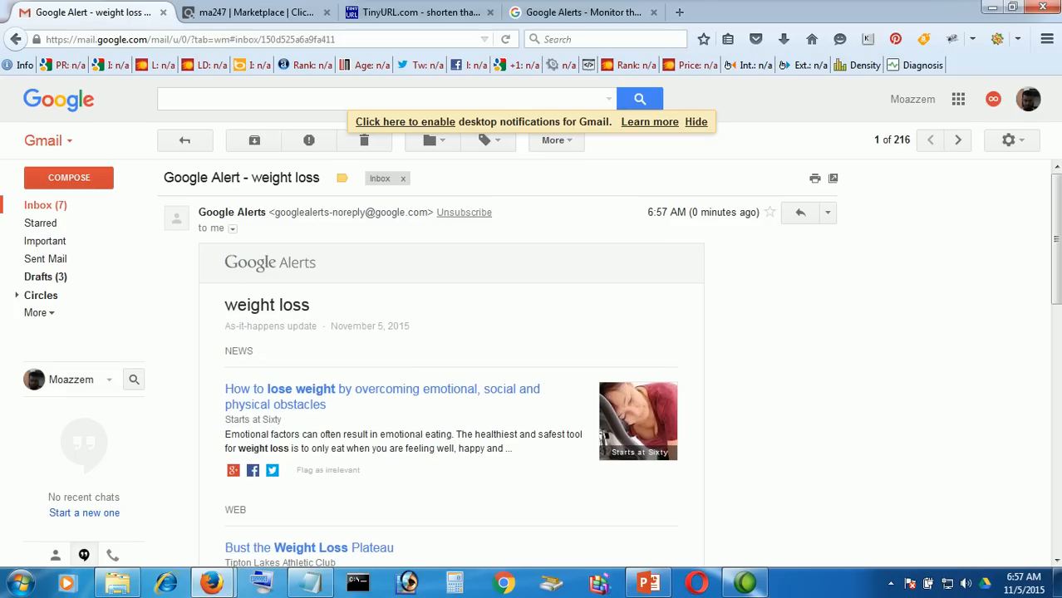
scroll("down", 3)
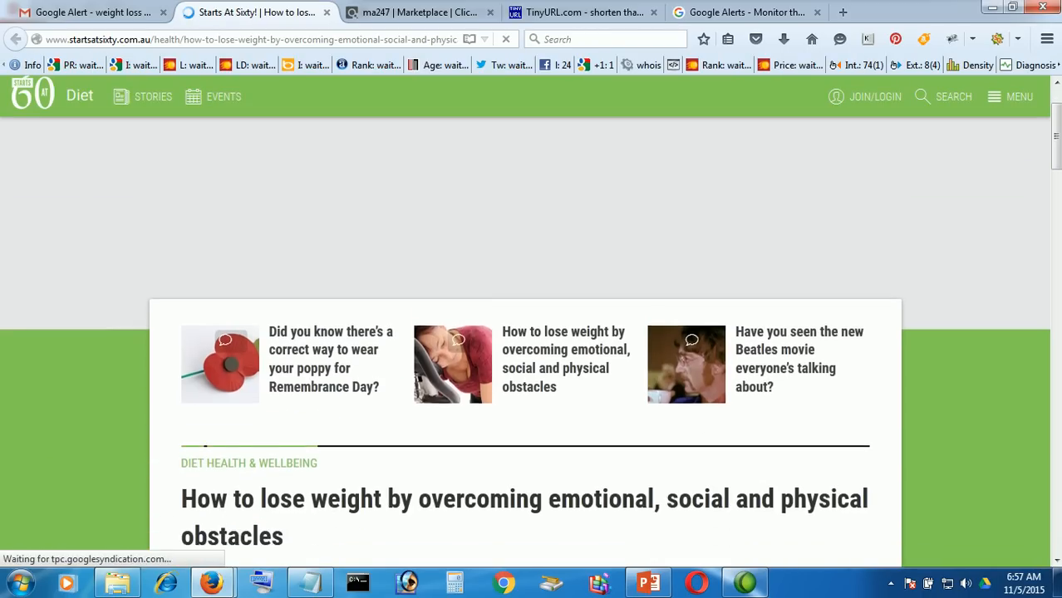
Scroll through the Starts at Sixty weight-loss article down to its comment form.
scroll("down", 3)
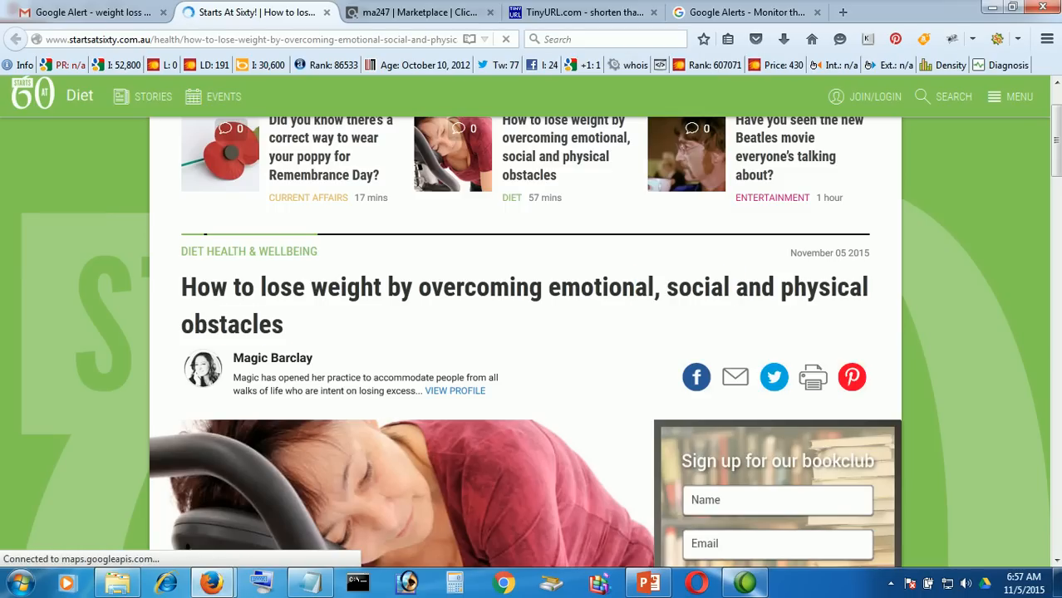
scroll("down", 3)
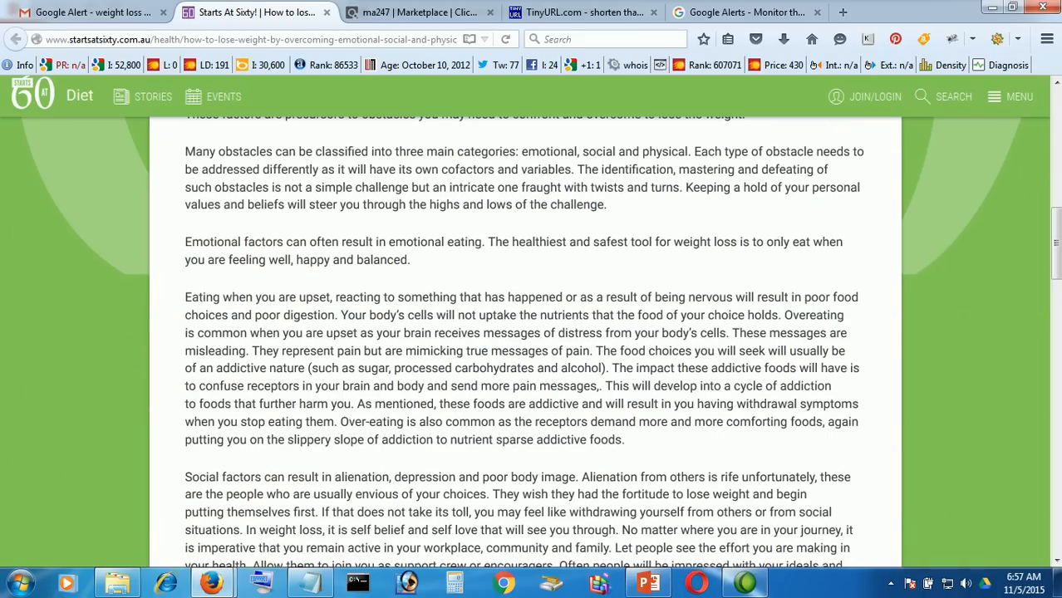
scroll("up", 3)
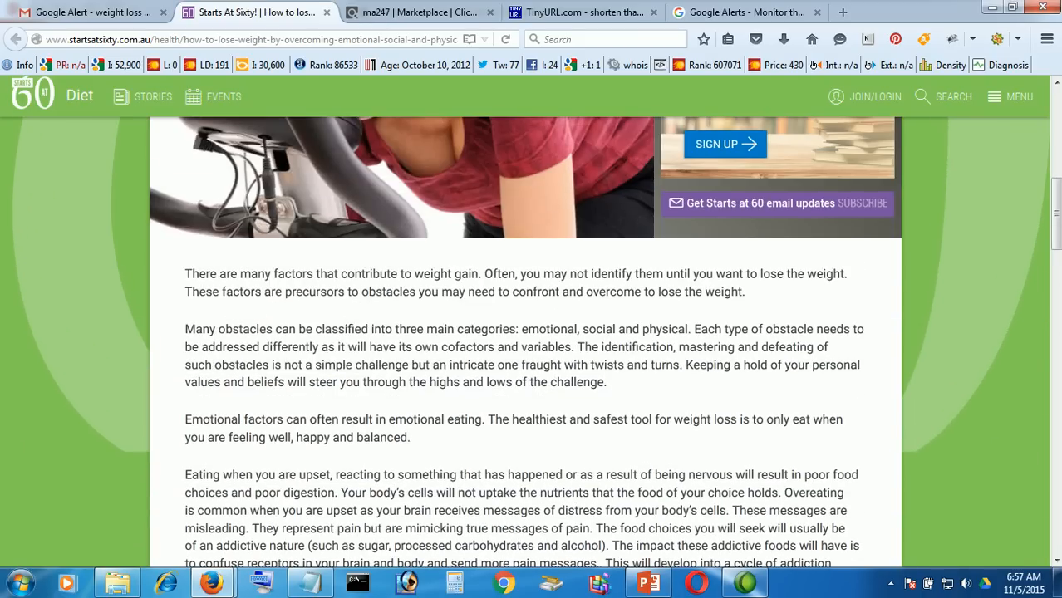
scroll("down", 3)
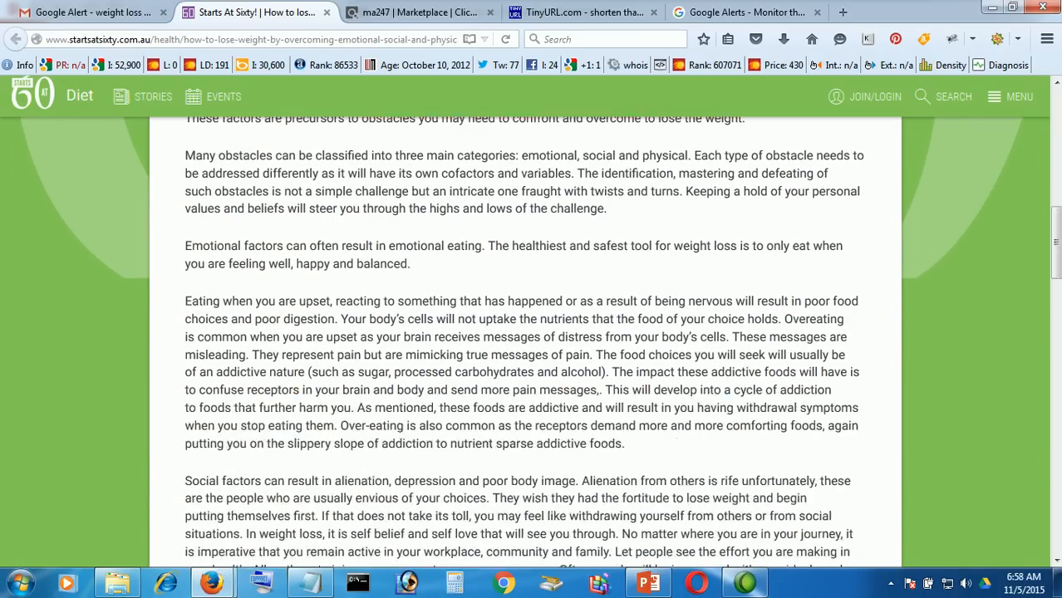
scroll("down", 3)
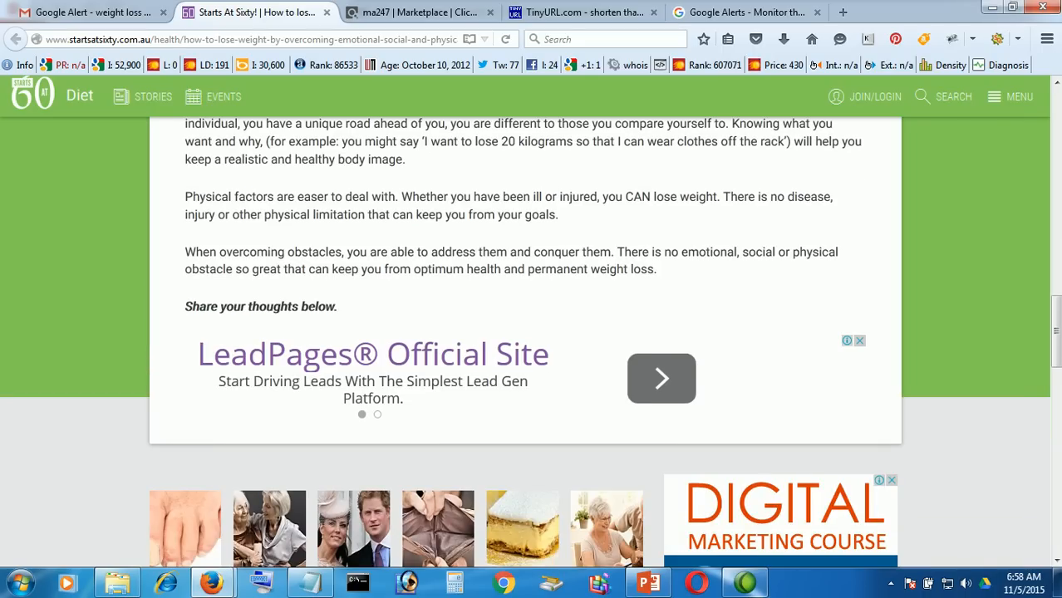
scroll("down", 3)
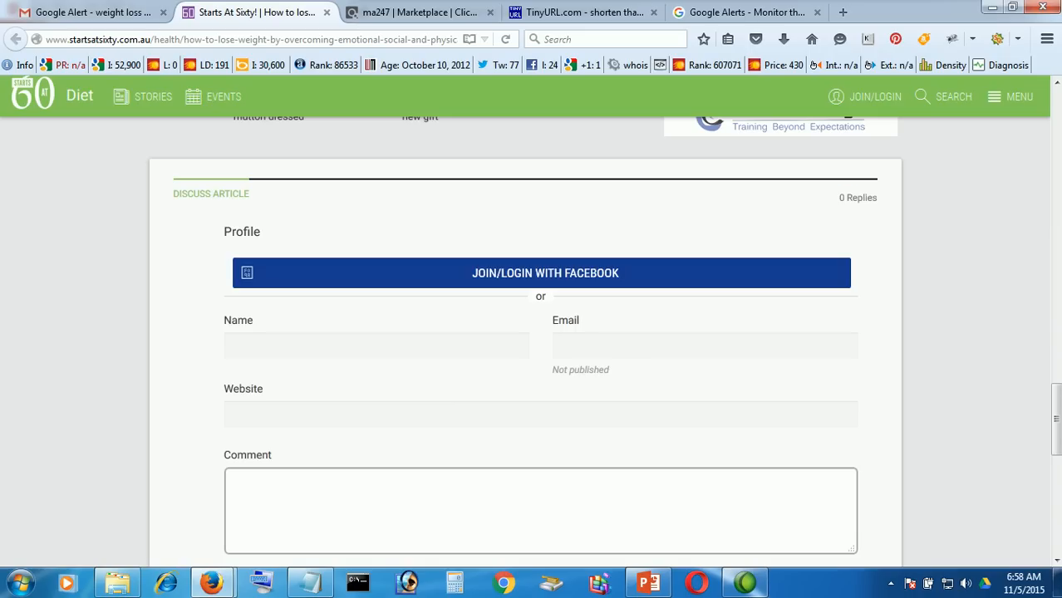
Enter the name 'Thomas' in the comment form's Name field.
scroll("down", 3)
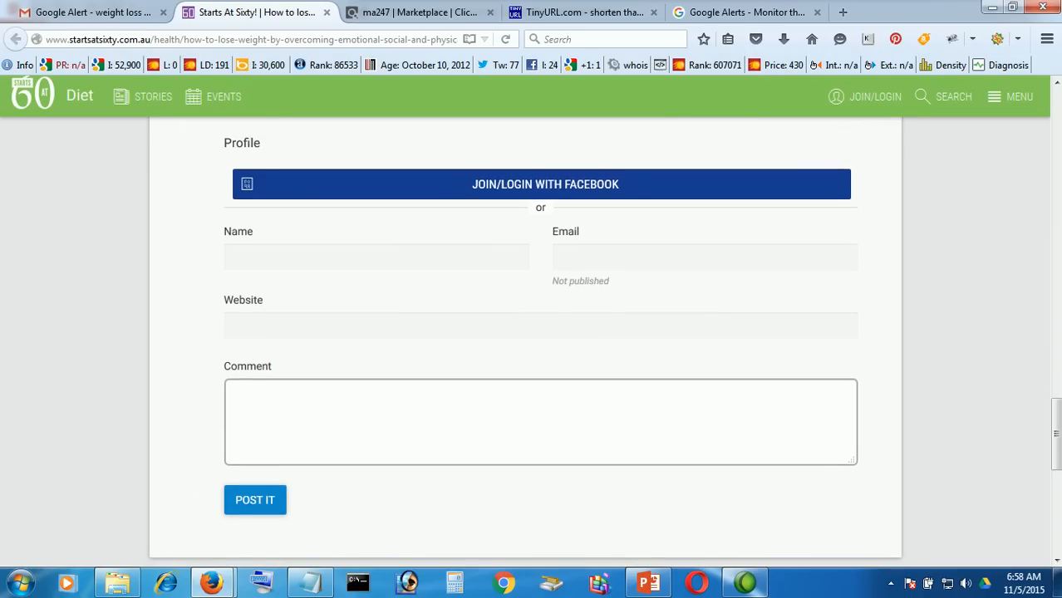
left_click(376, 256)
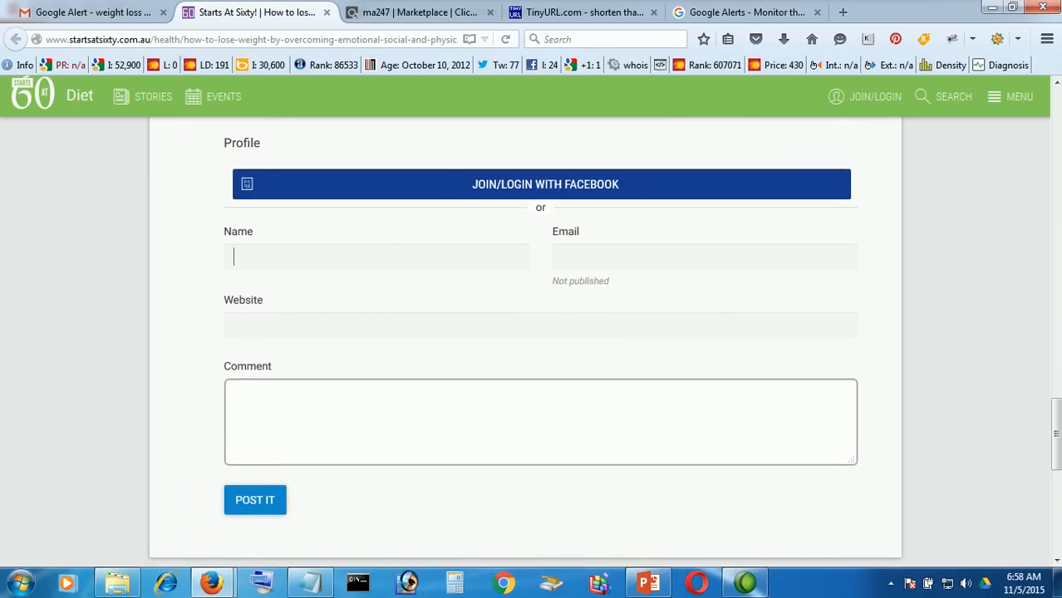
left_click(377, 256)
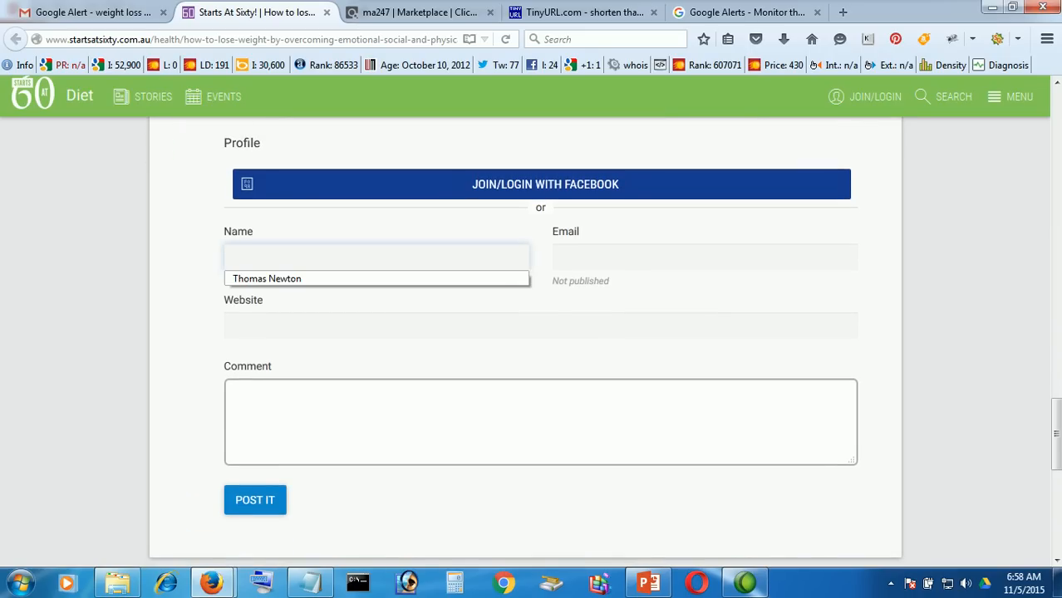
left_click(255, 500)
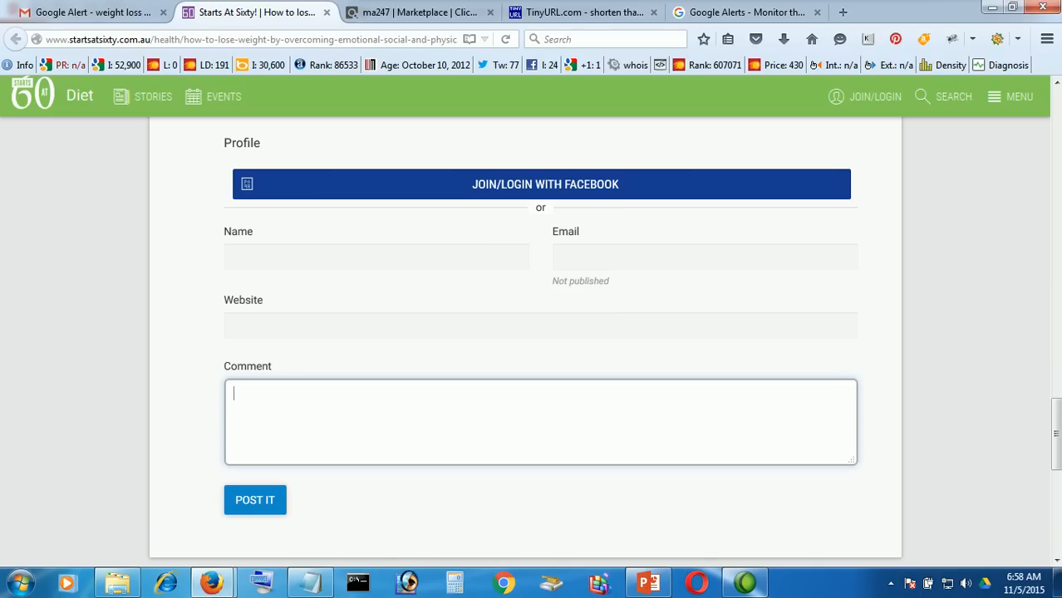
left_click(375, 256)
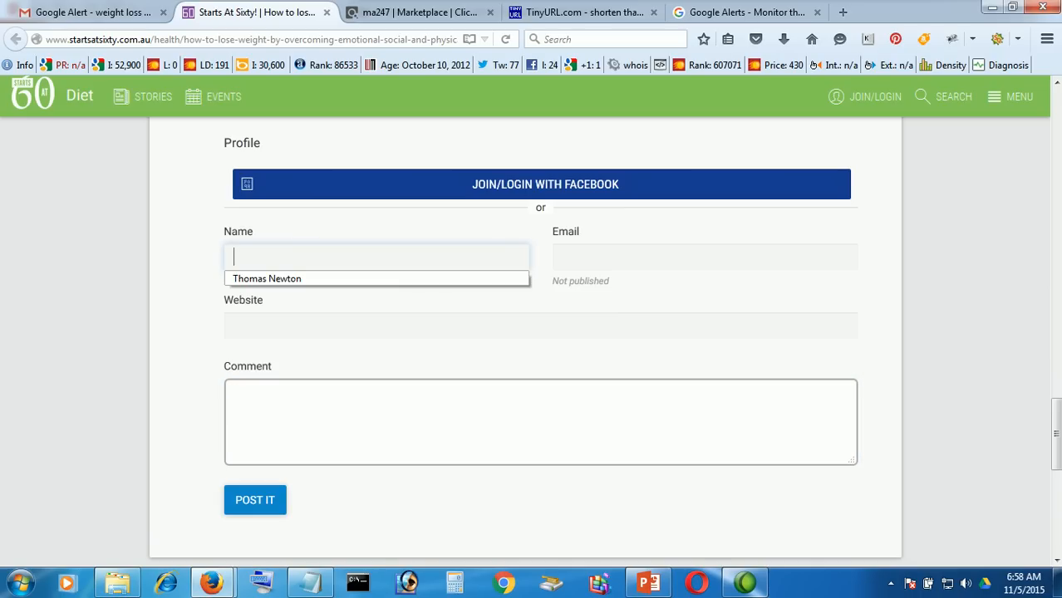
type("T")
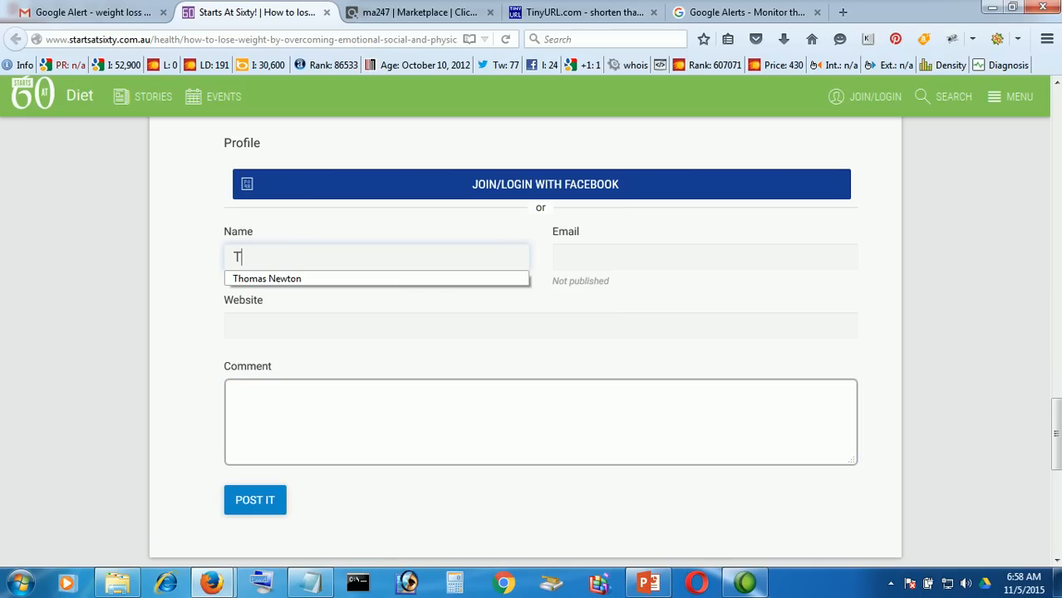
type("homas")
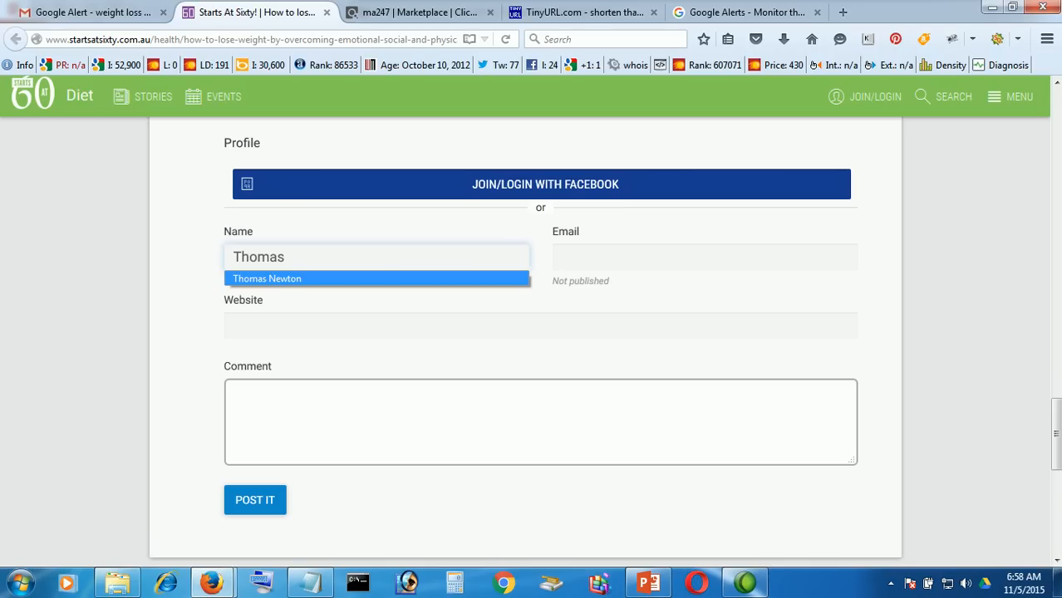
Fill the Email field with a saved autocomplete address.
left_click(704, 257)
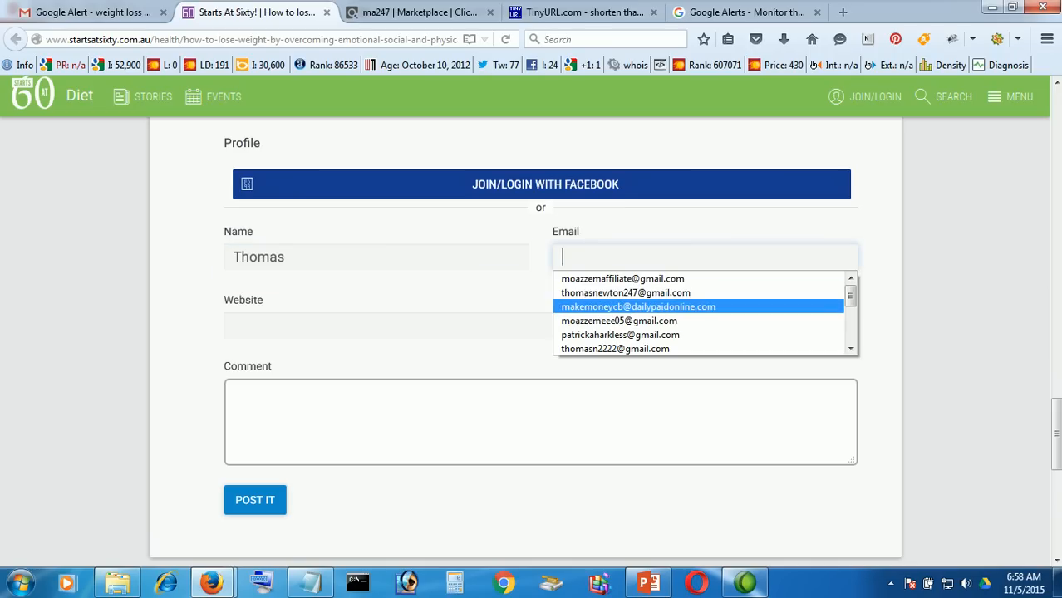
left_click(615, 348)
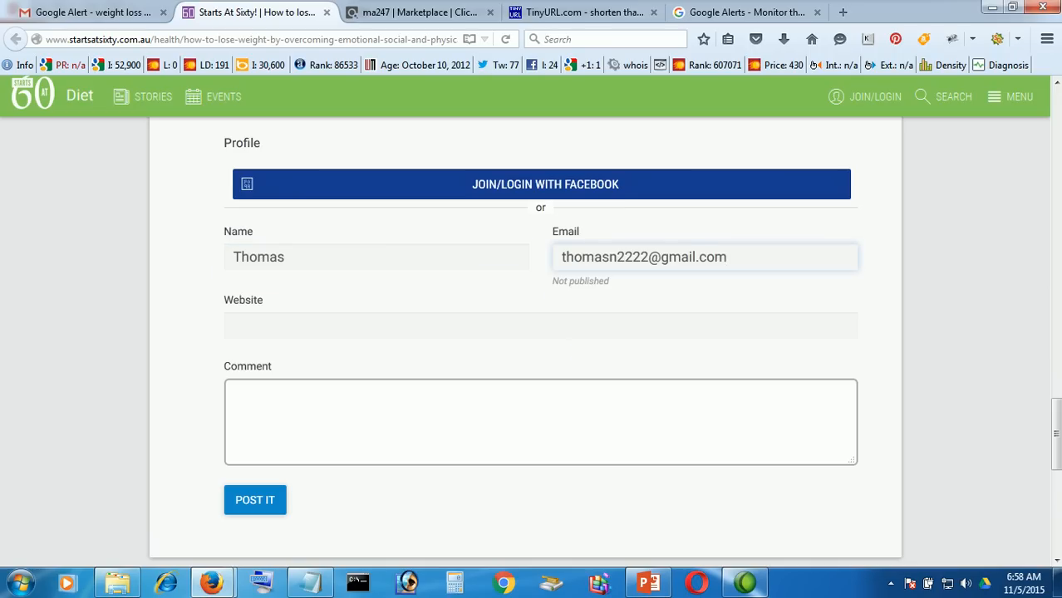
left_click(541, 325)
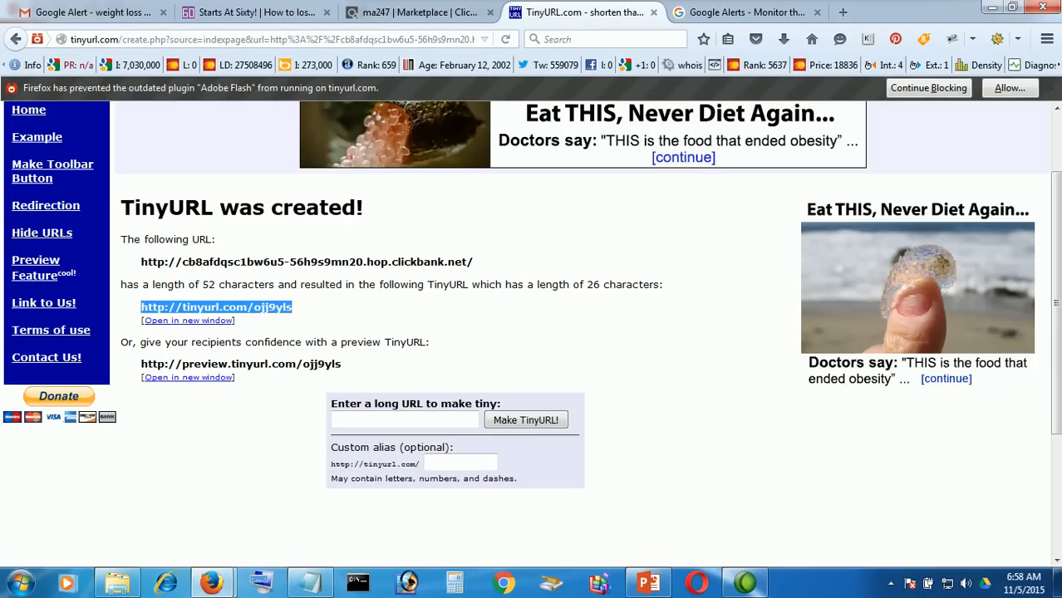
right_click(216, 306)
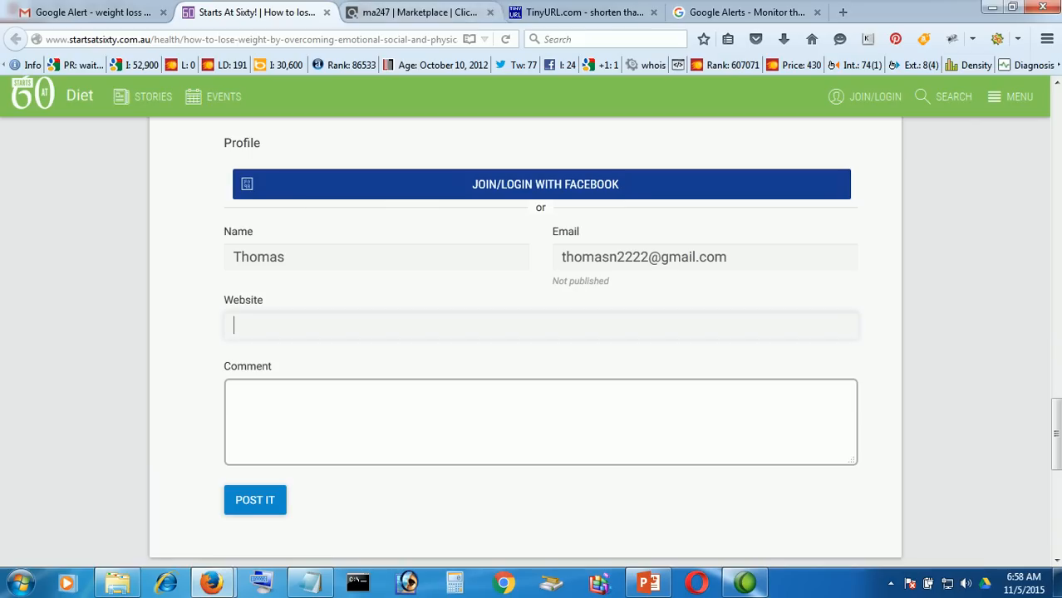
type("http://tinyurl.com/ojj9yls")
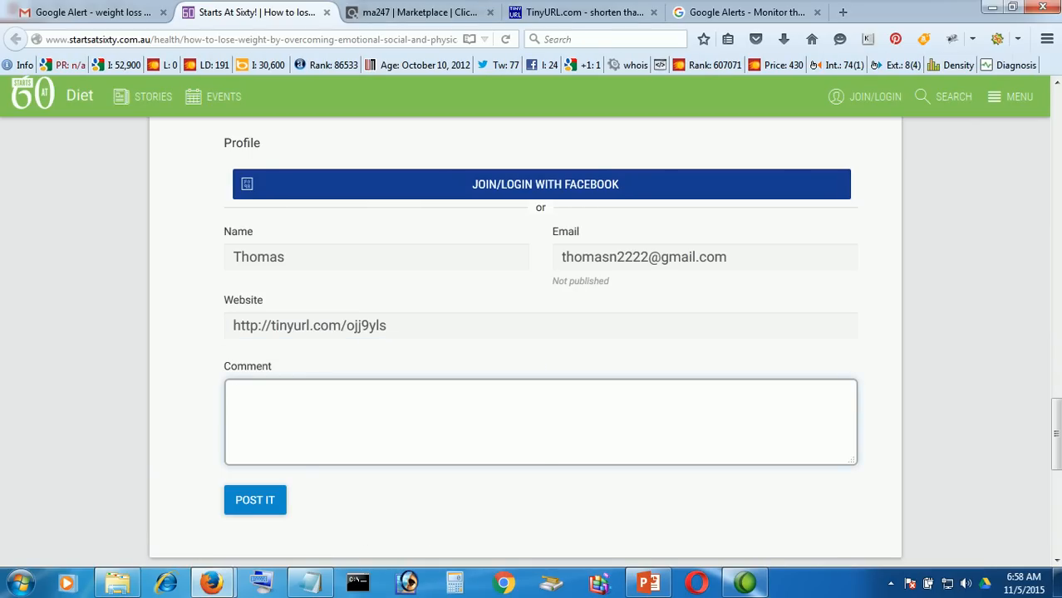
left_click(254, 499)
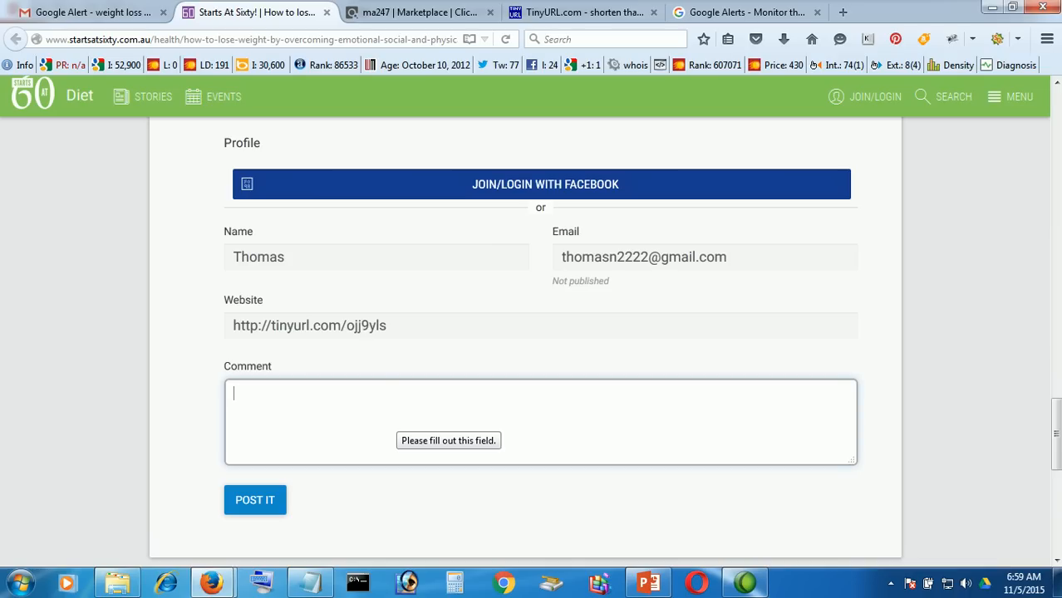
Begin the comment with "Hey guys, I have been using a new scientific formula from".
type("Hi")
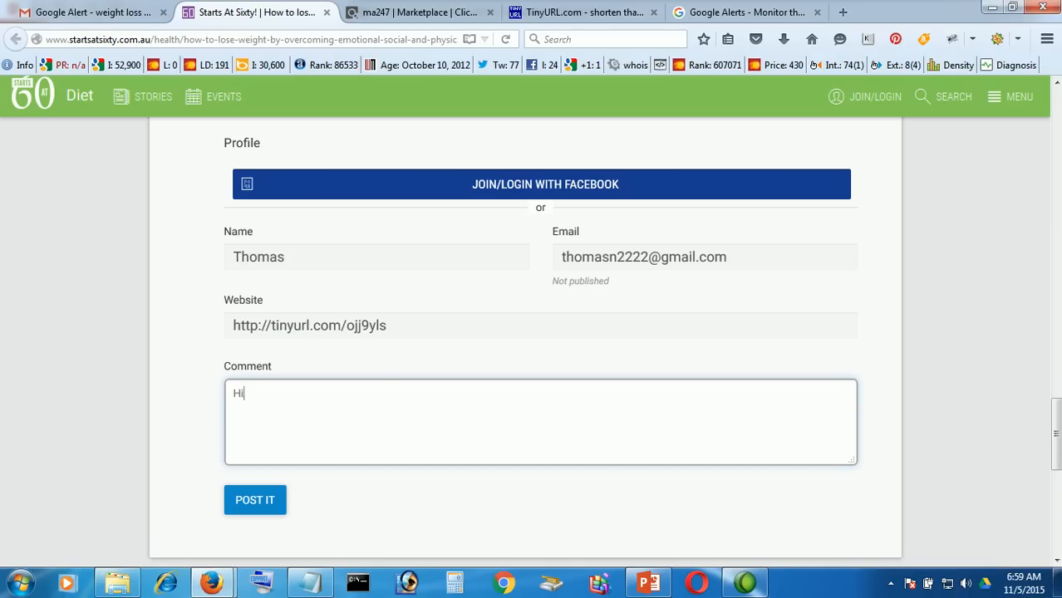
type("Hey g")
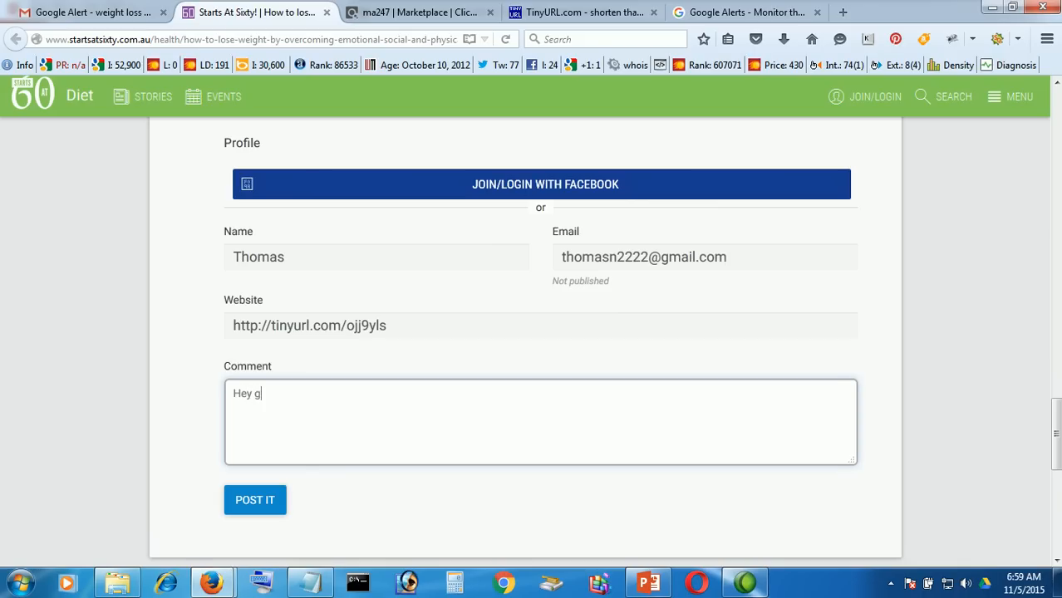
type("uys,")
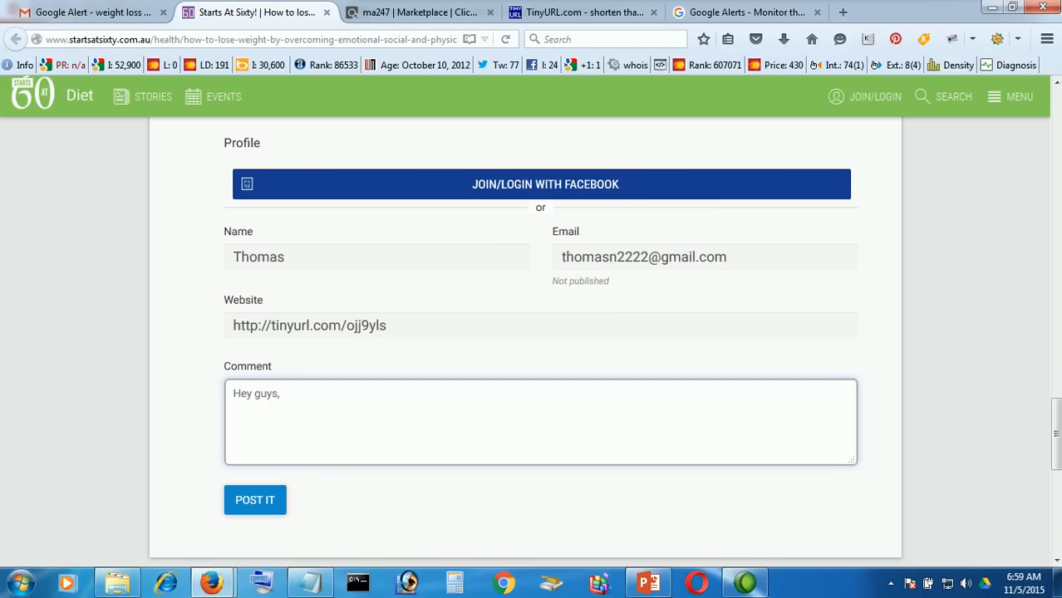
type("I")
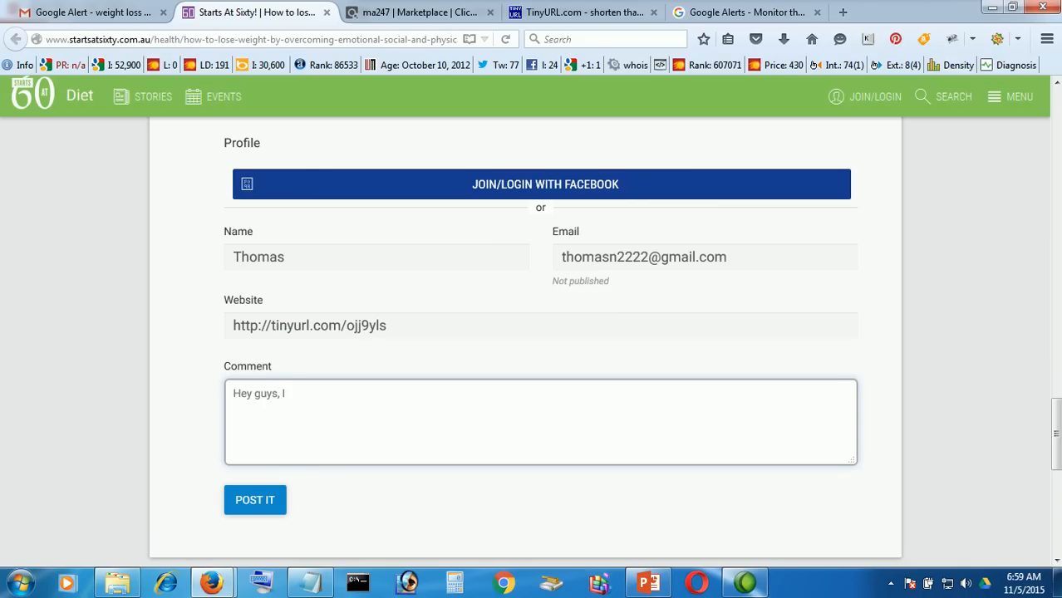
type("have be")
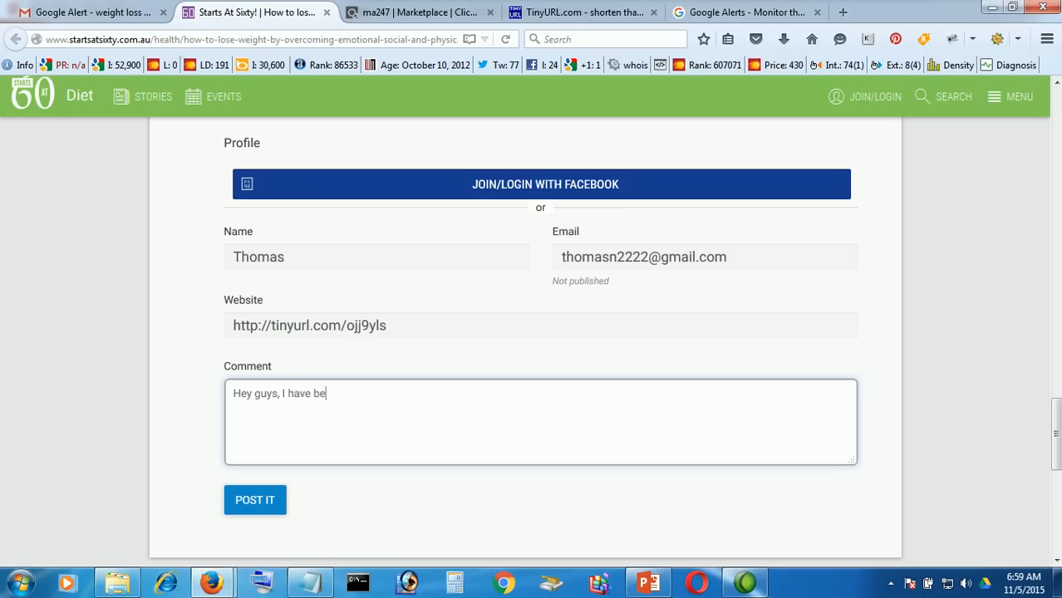
type("en using")
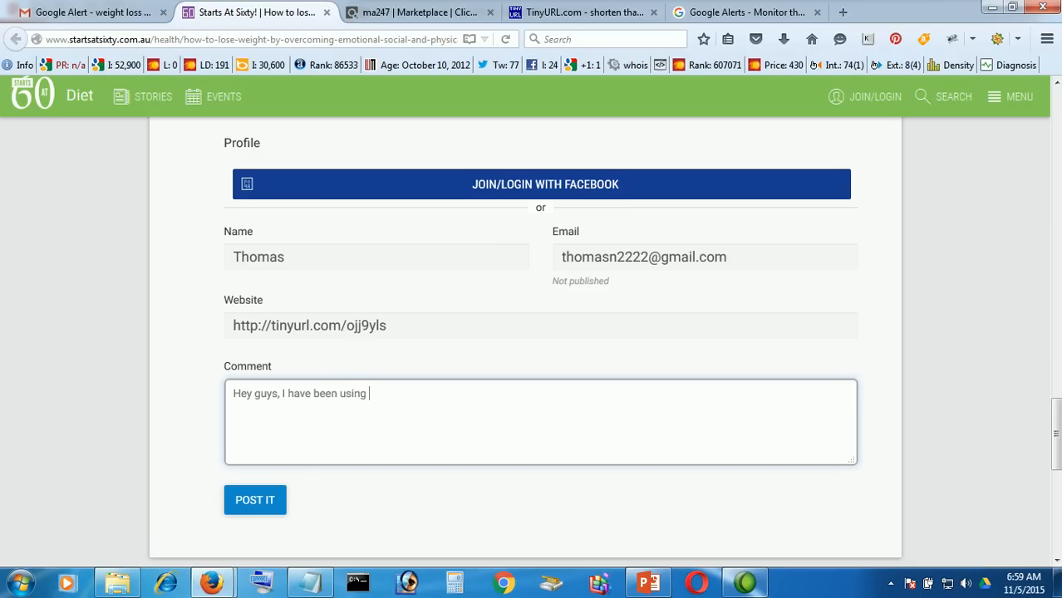
type("a")
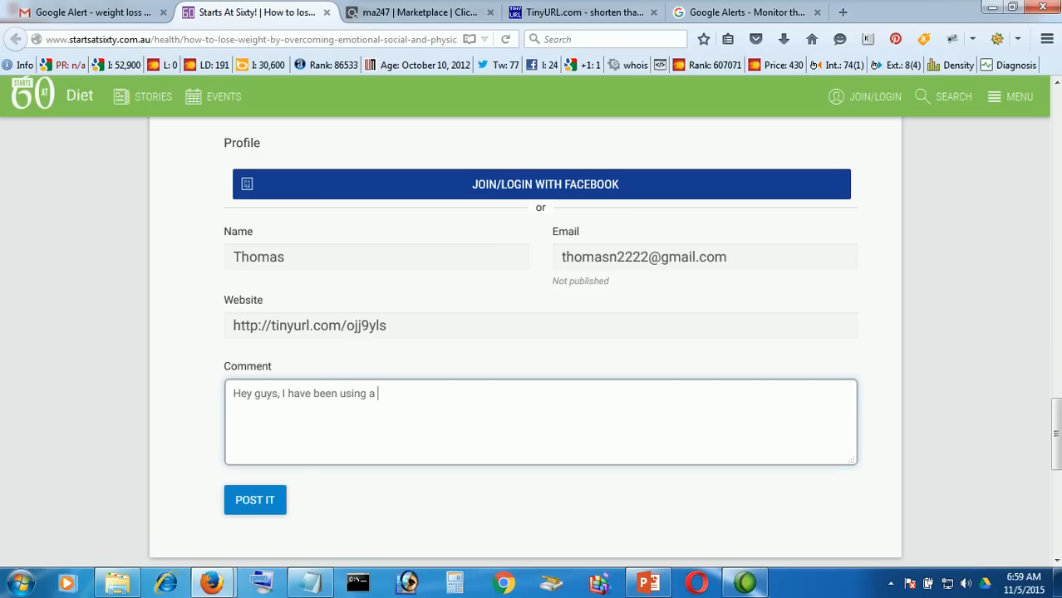
type("new")
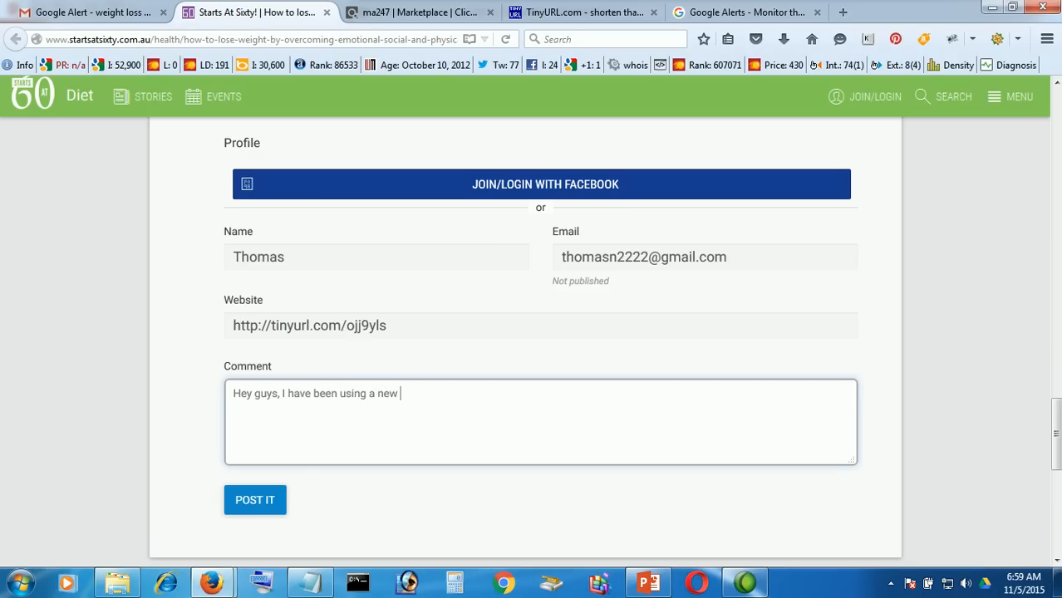
type("sicirti")
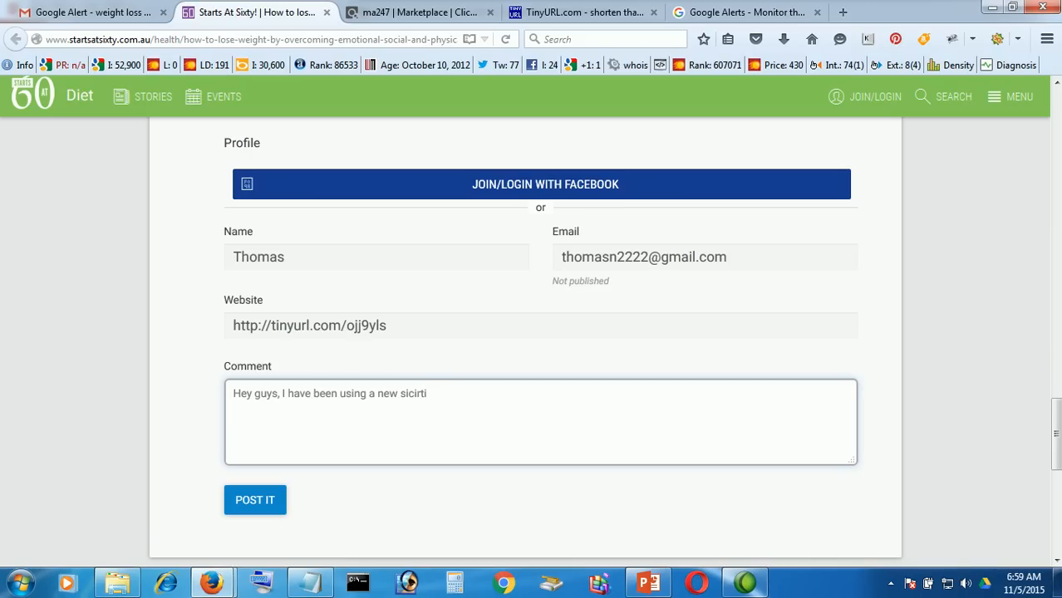
key("BackSpace")
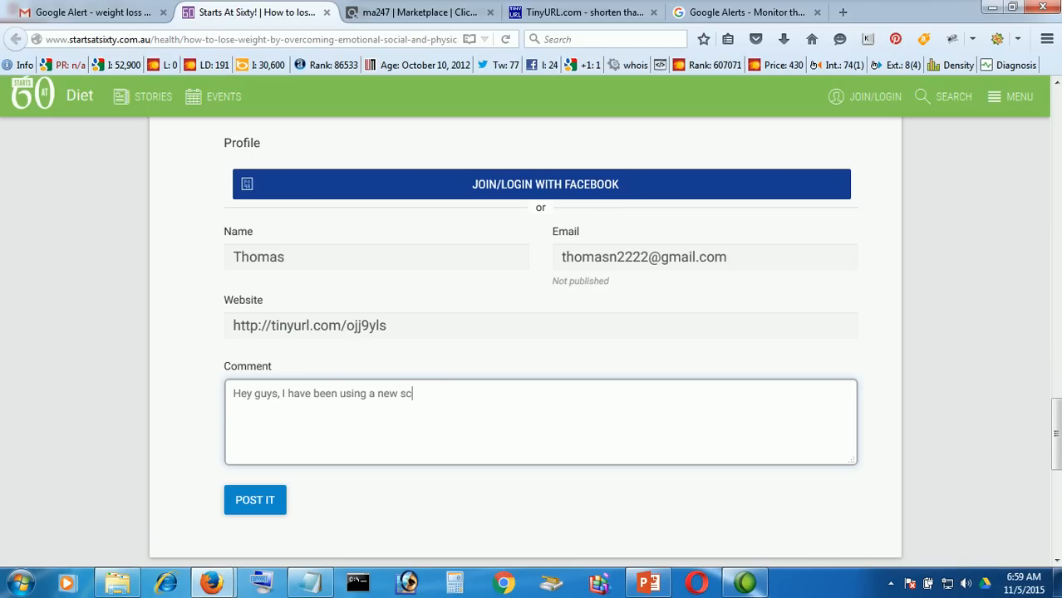
type("ientific")
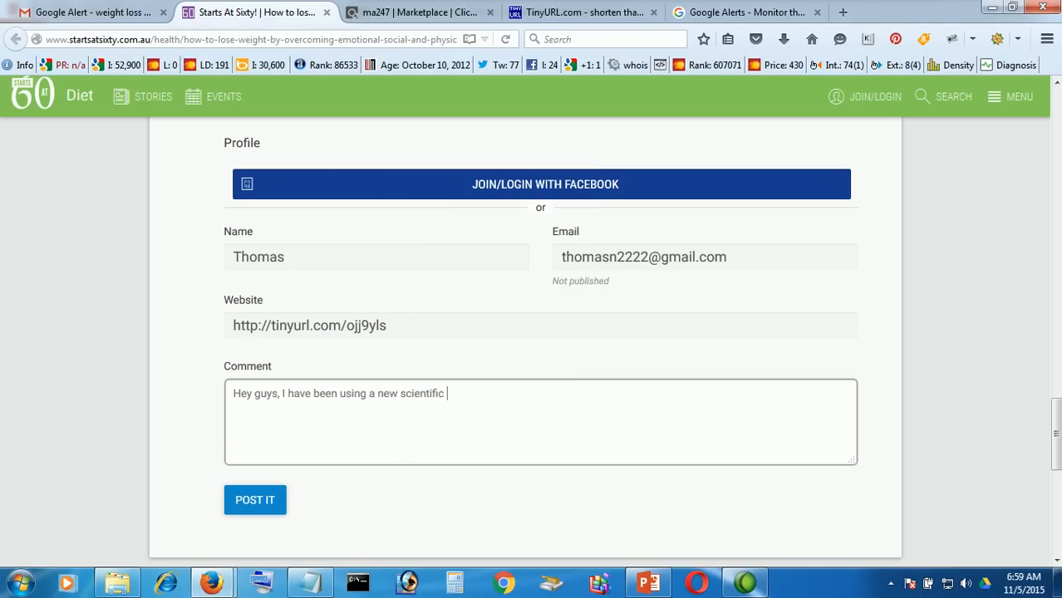
type("formula")
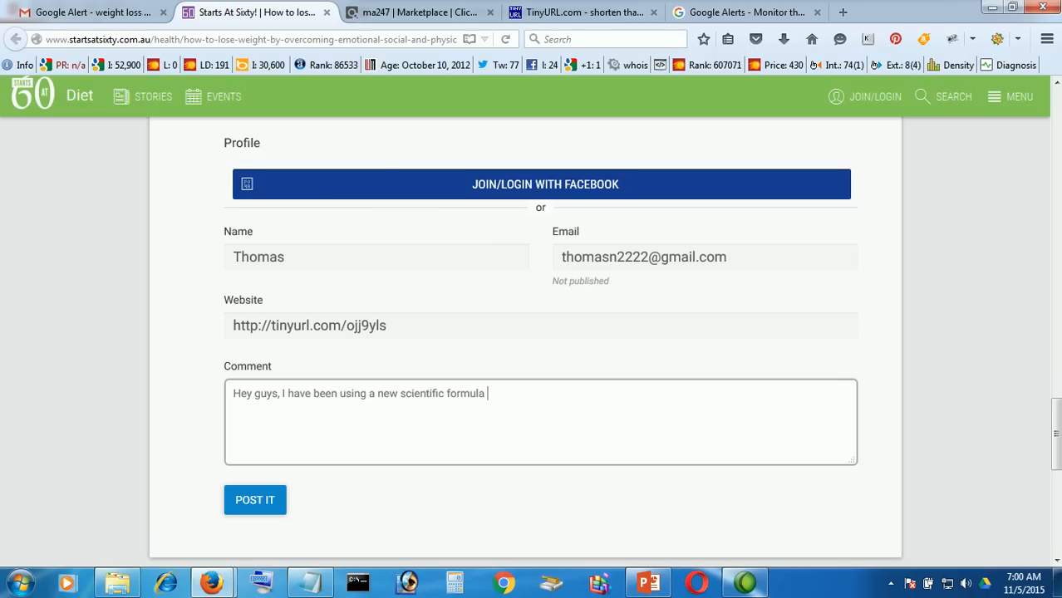
type("from")
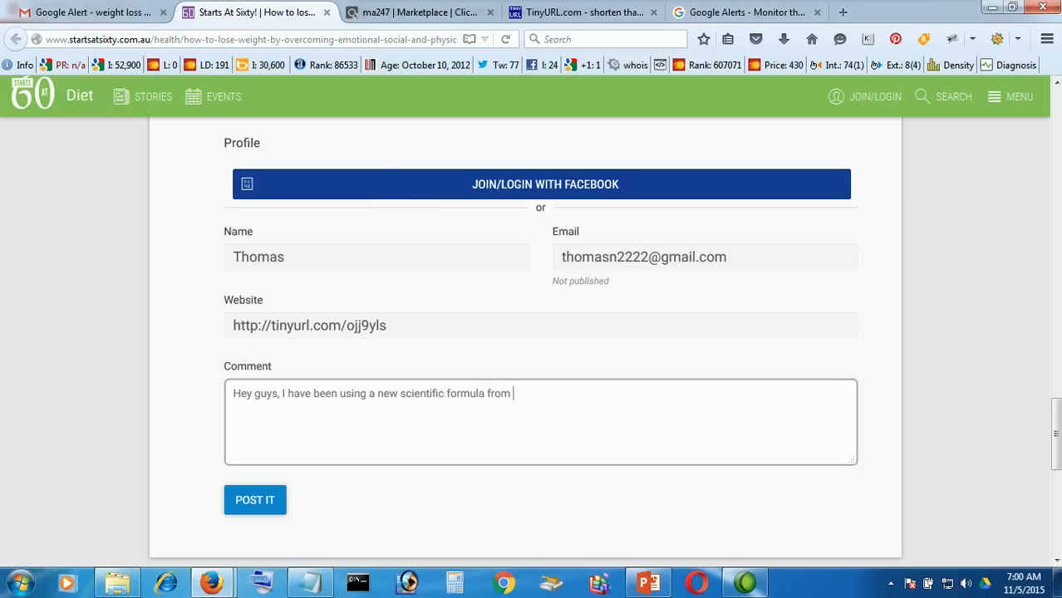
Continue with "last 6 months and lost 20 pounds with simple diet and workout plans.".
type("last")
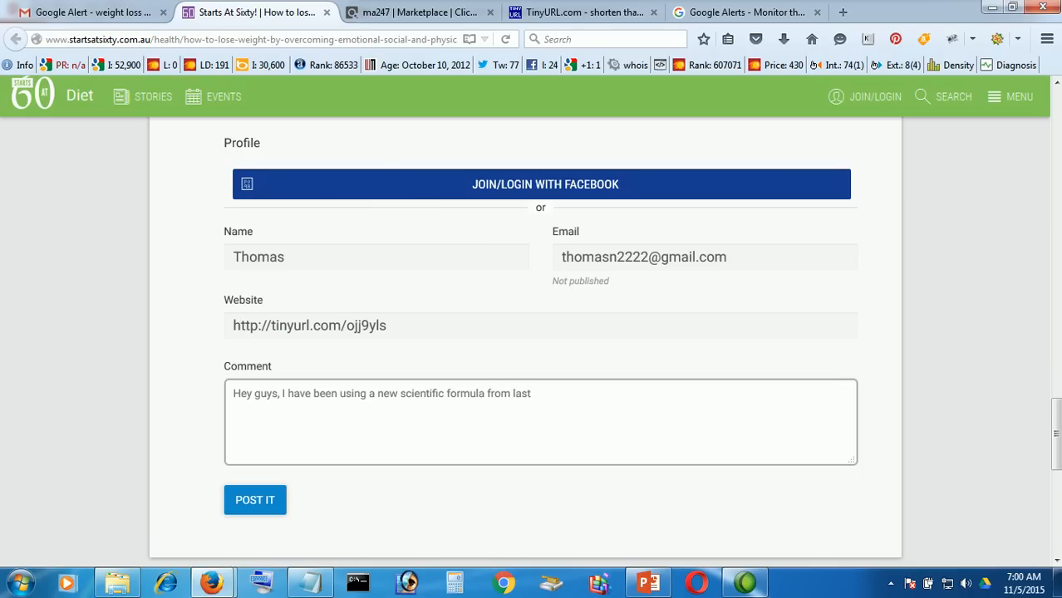
type("6 month")
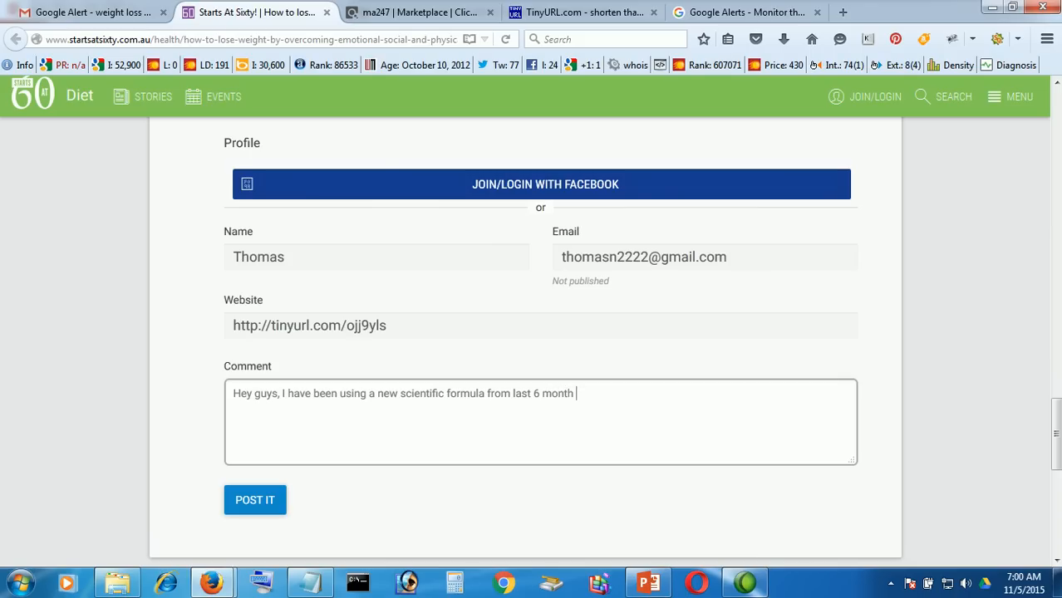
type("and")
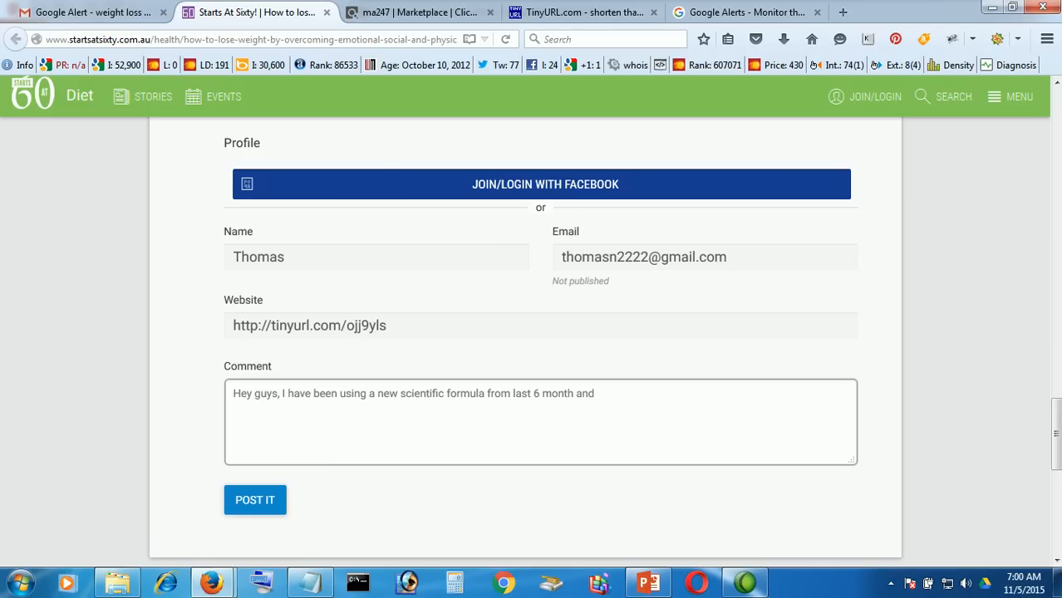
type("got")
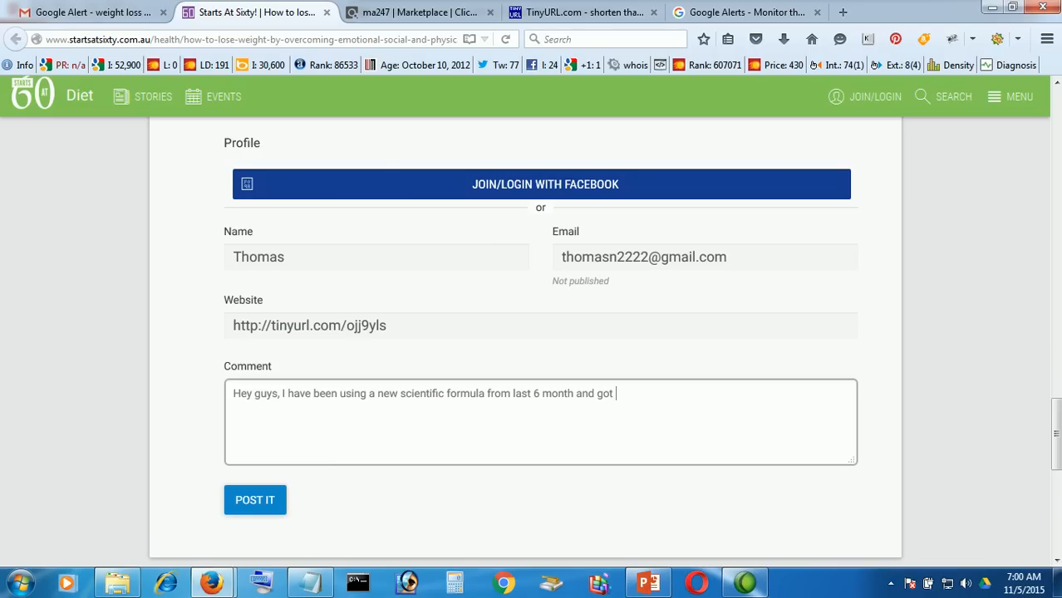
key("Backspace")
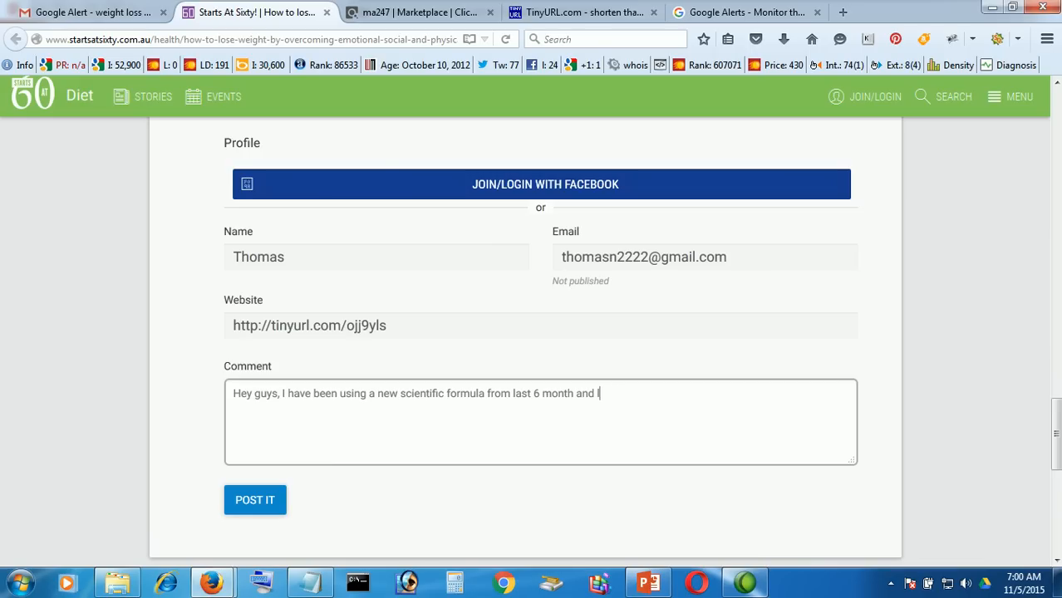
type("lo")
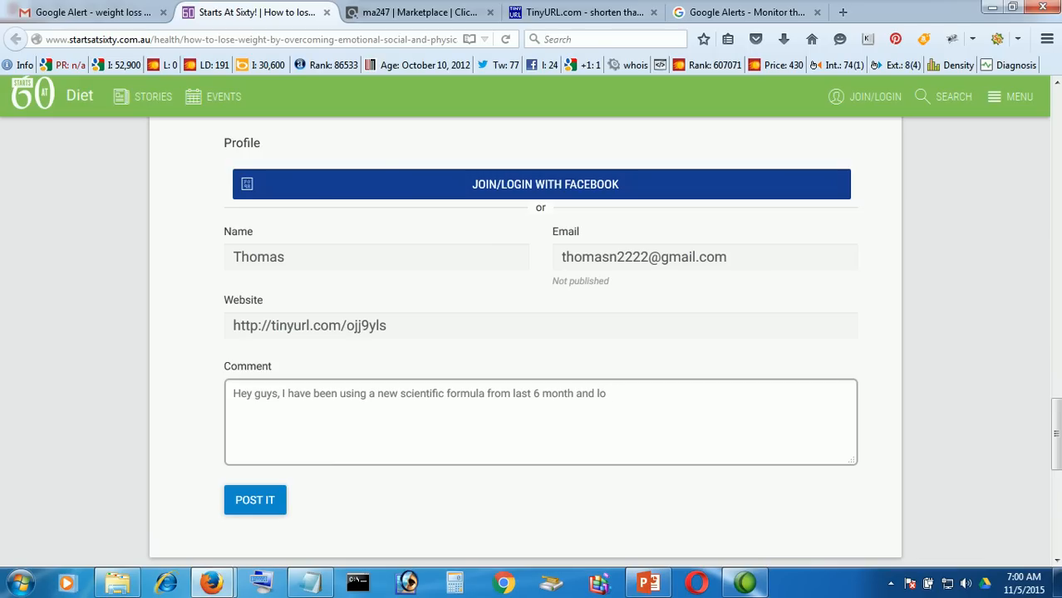
type("se")
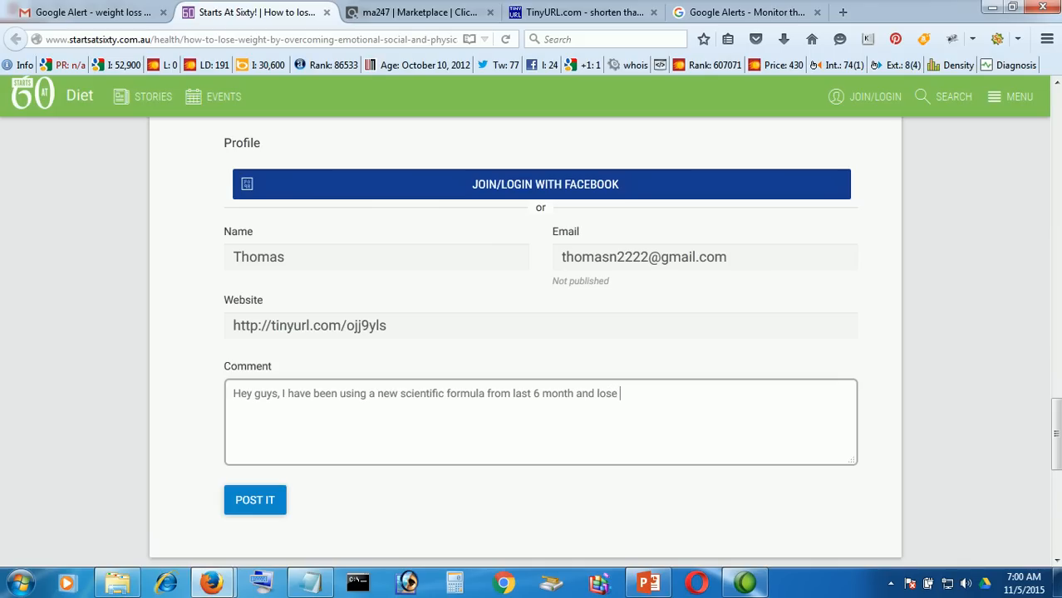
type("20")
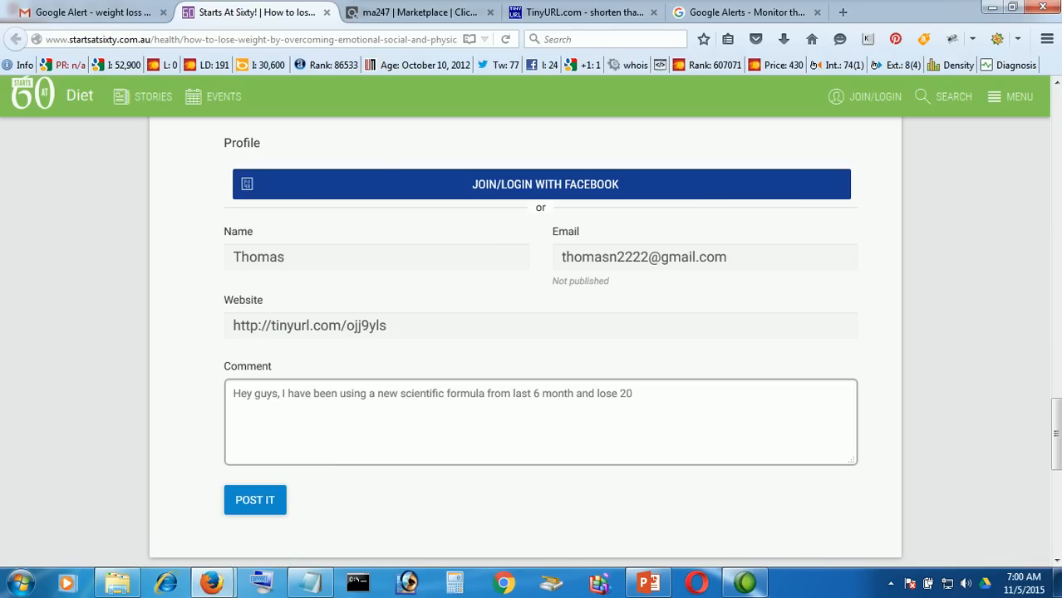
type("pounds")
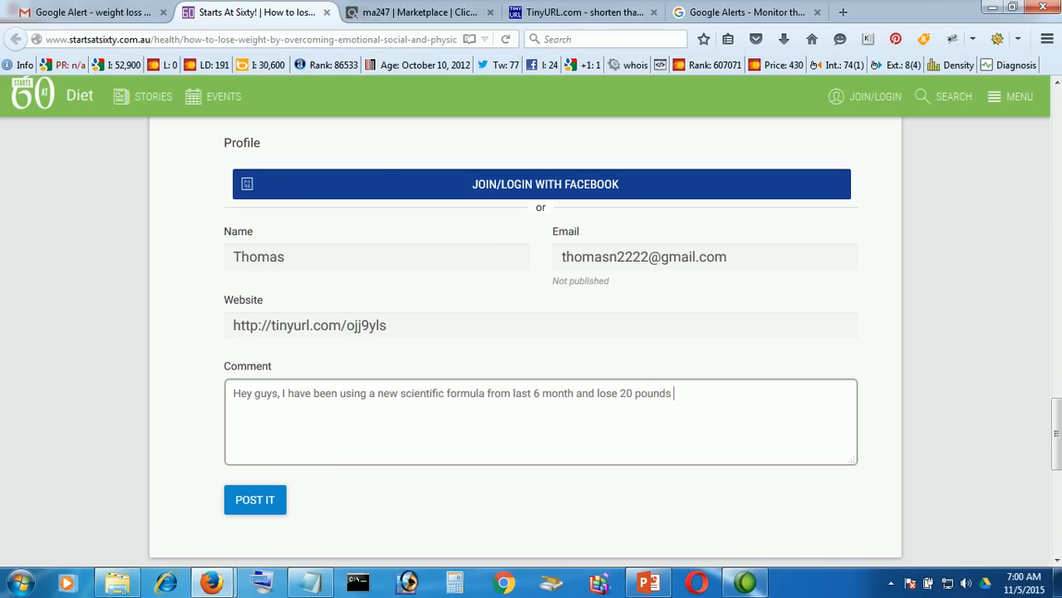
type("w")
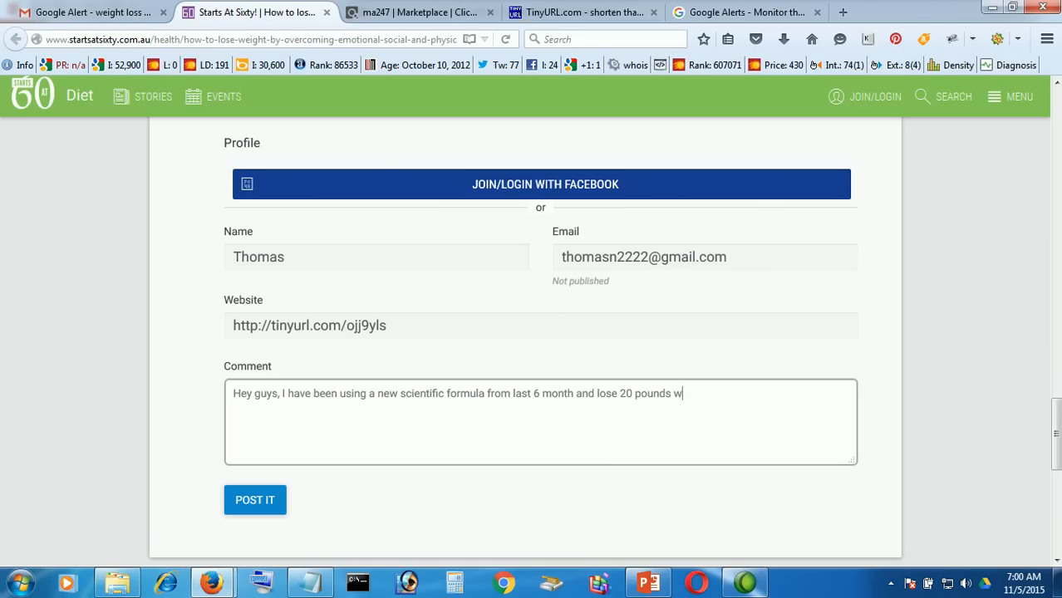
type("ith simple diet and workp")
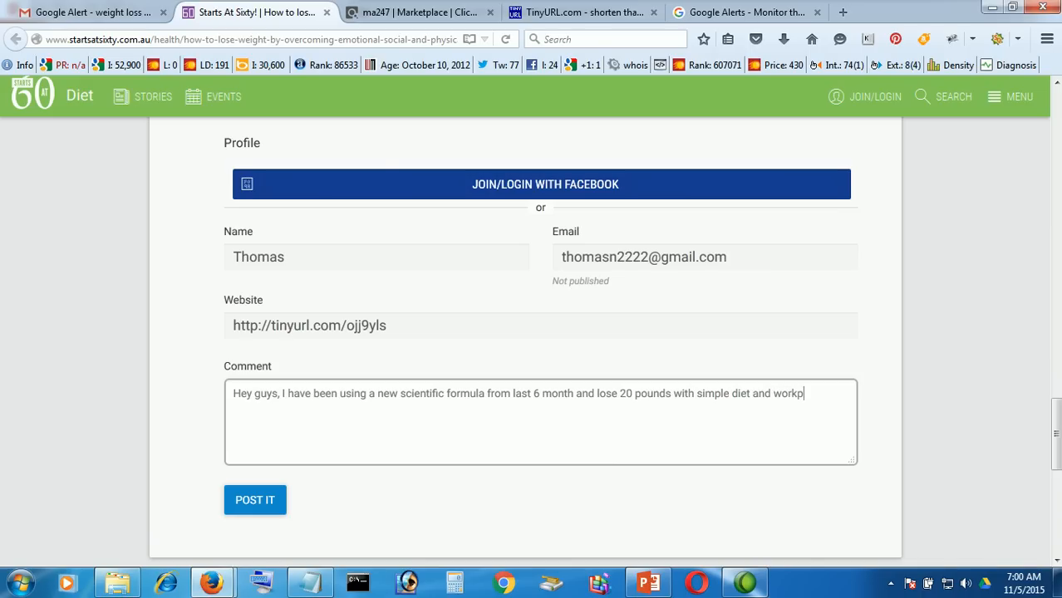
type("ut pla")
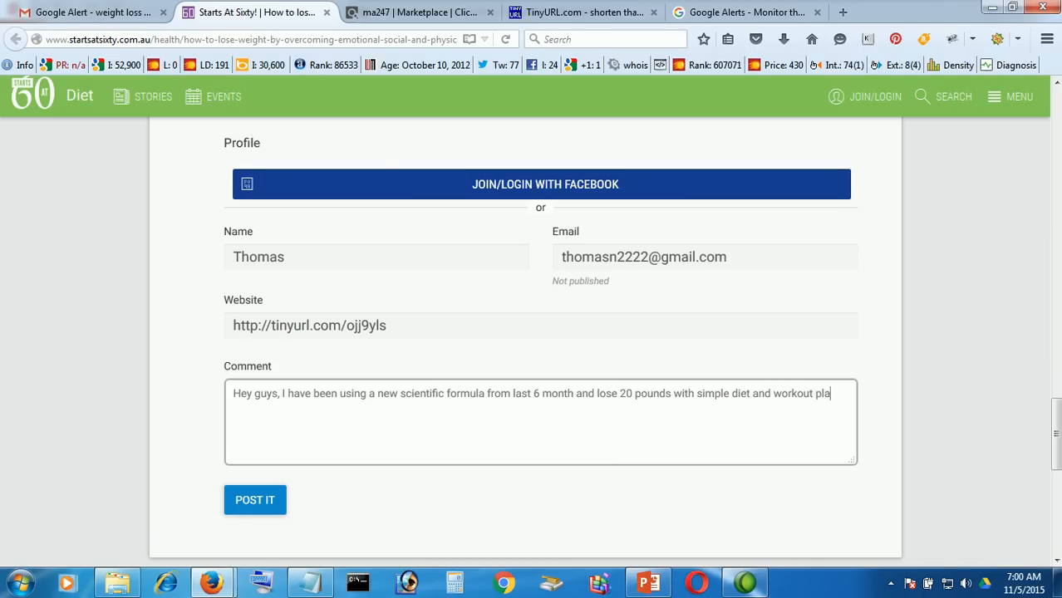
type("ns.")
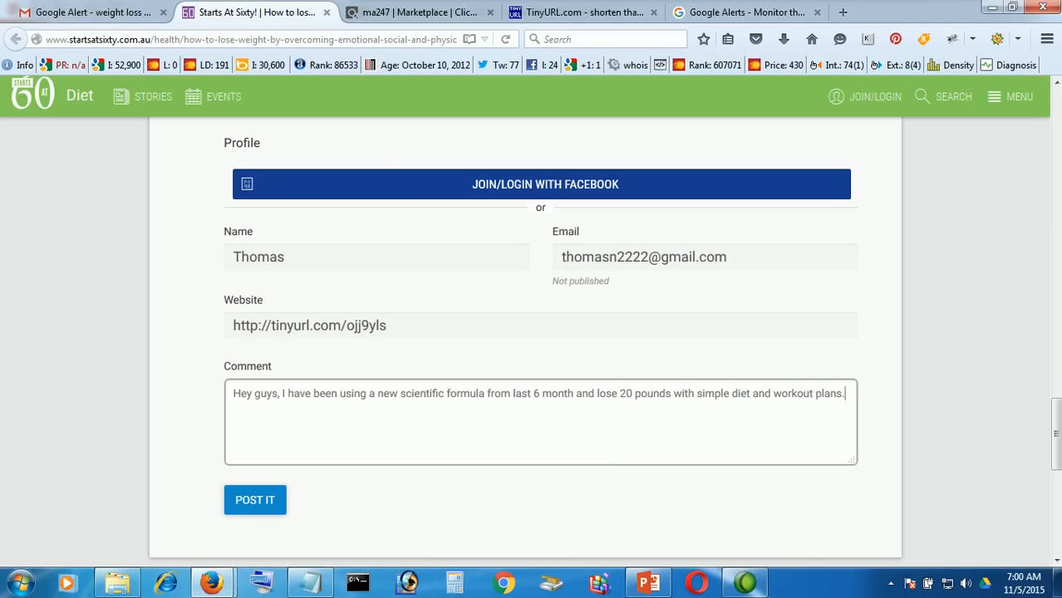
type("Here is my")
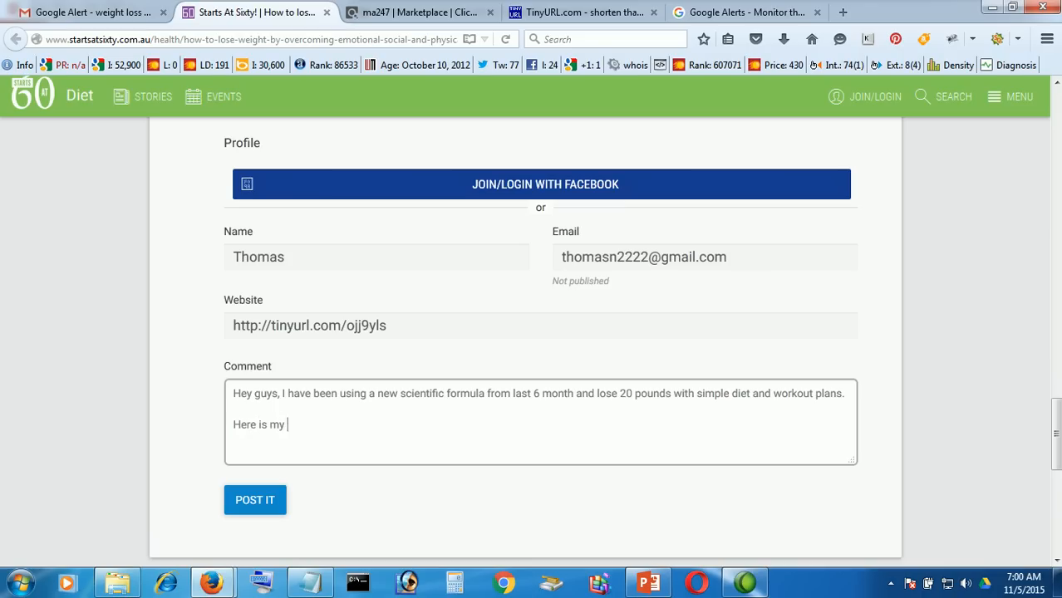
type("secrets")
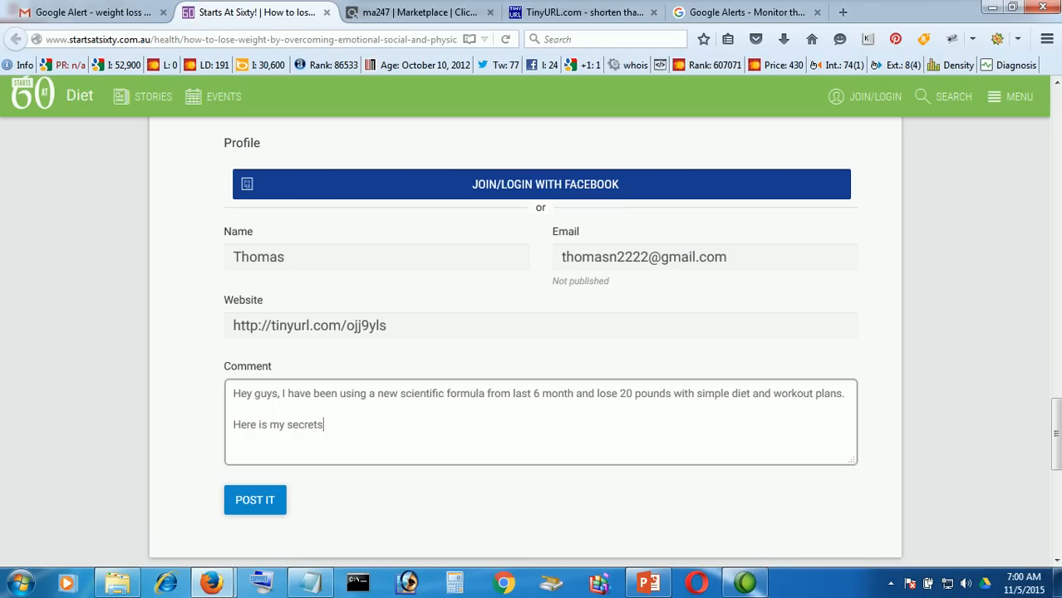
type(":")
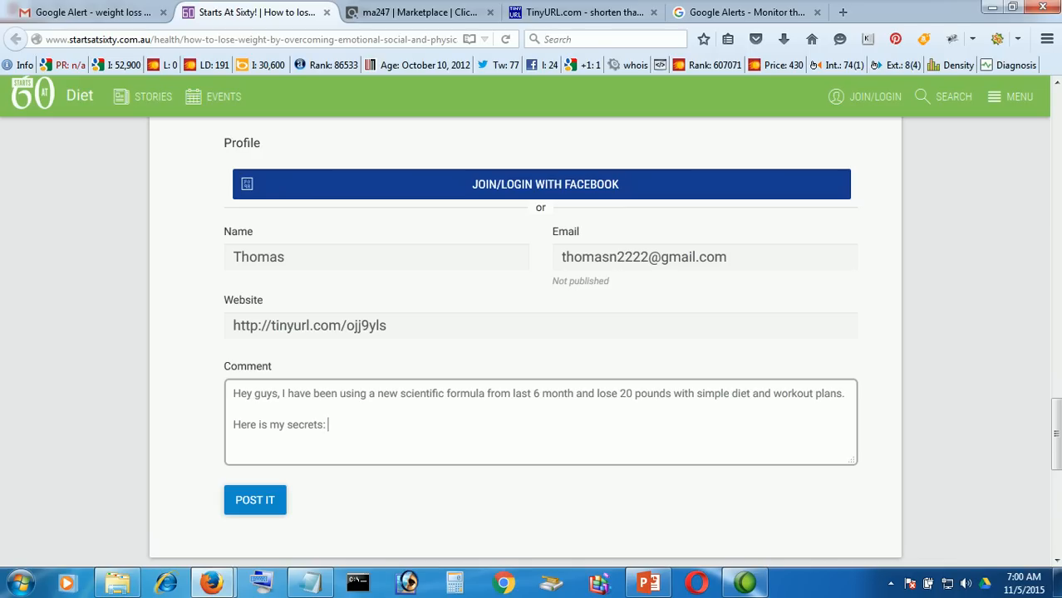
type("http://tinyurl.com/ojj9yls")
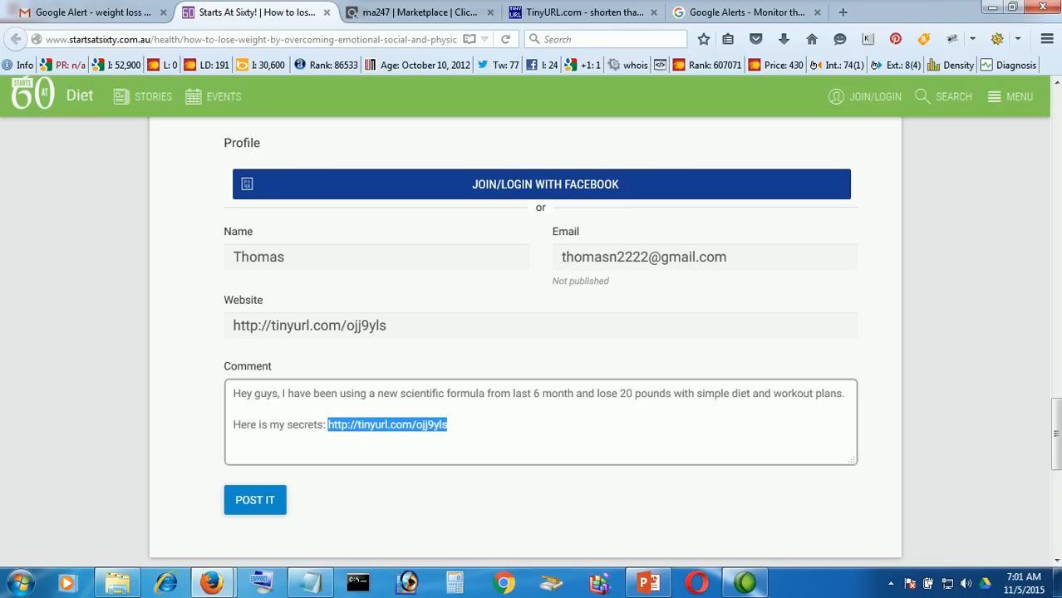
left_click(449, 425)
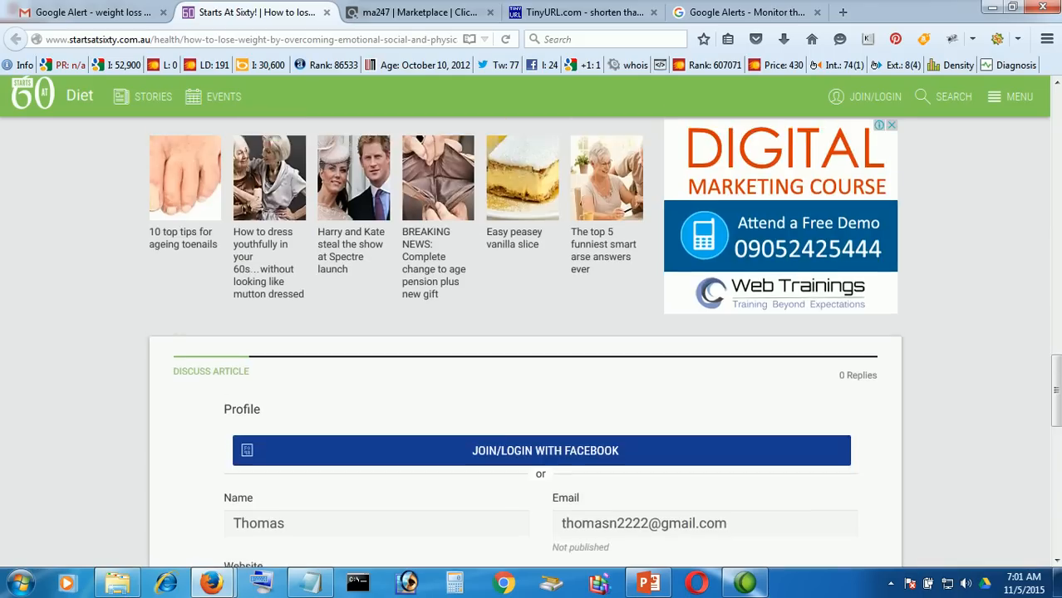
Leave the comment unposted and return to ClickBank's weight-loss marketplace results via Google Alerts.
scroll("up", 3)
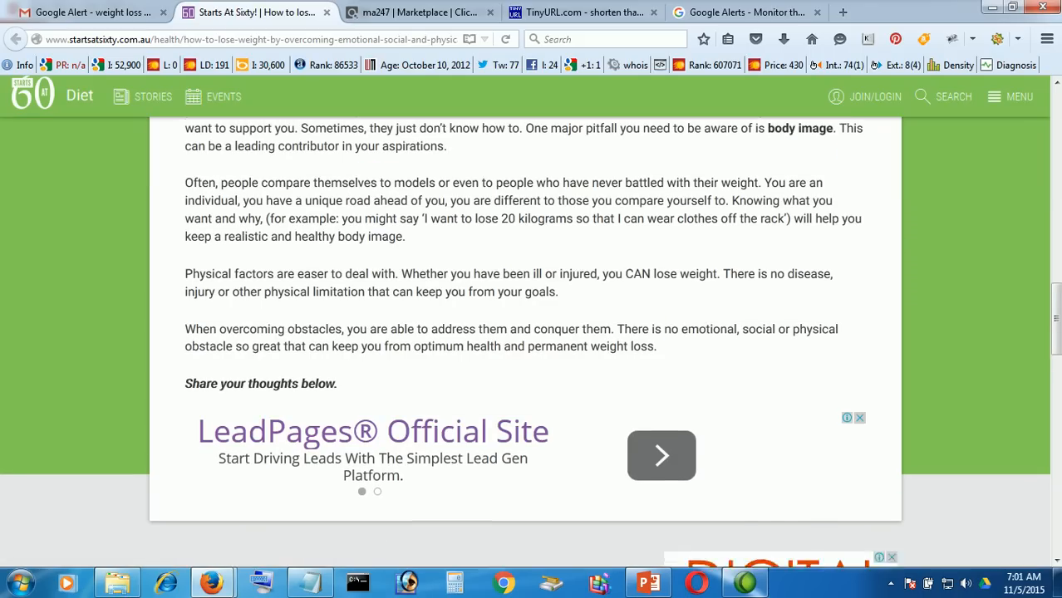
scroll("down", 3)
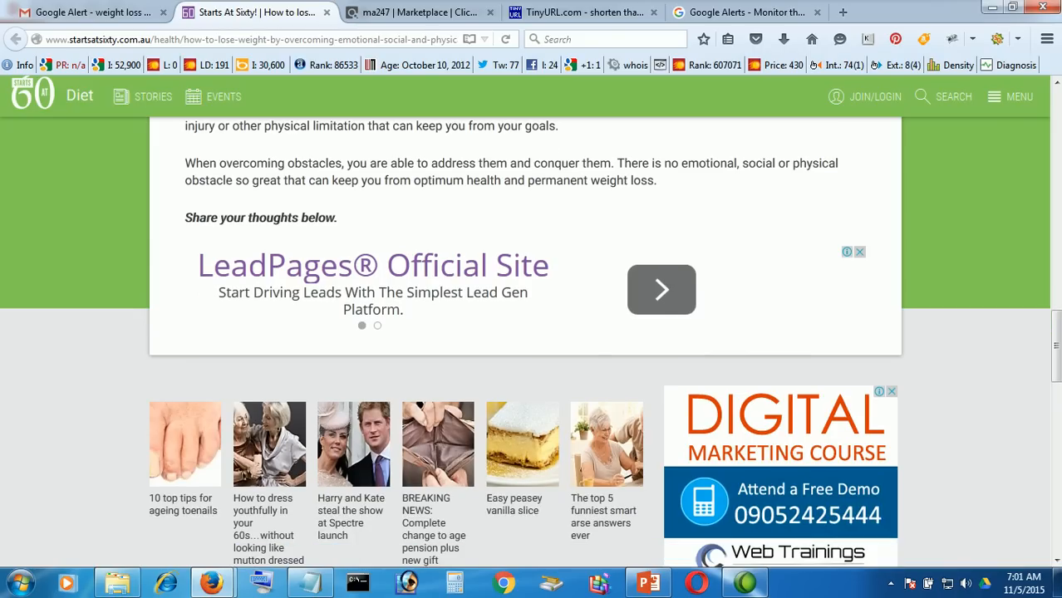
scroll("down", 3)
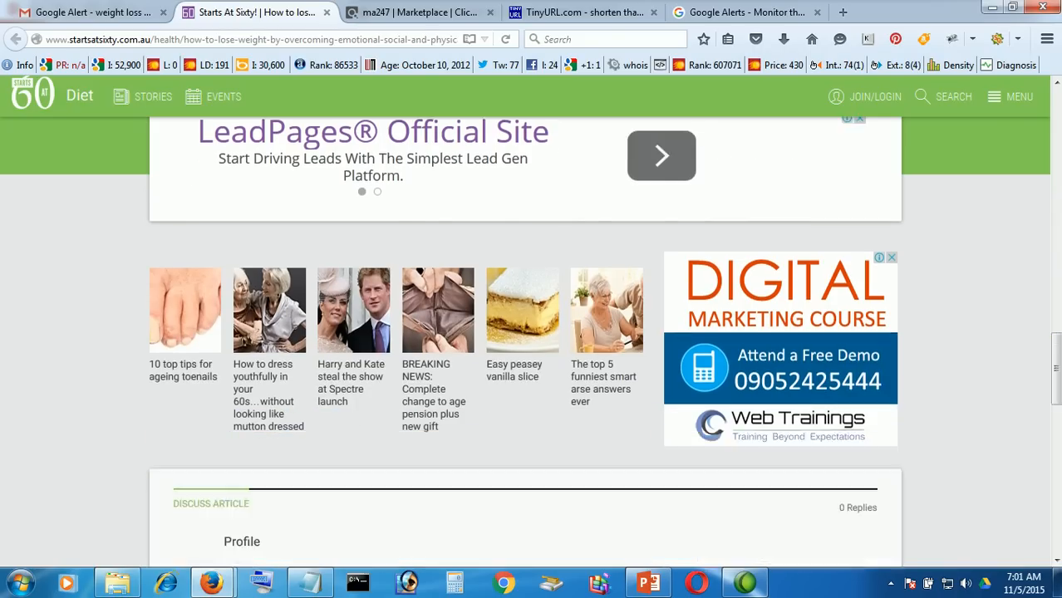
scroll("down", 3)
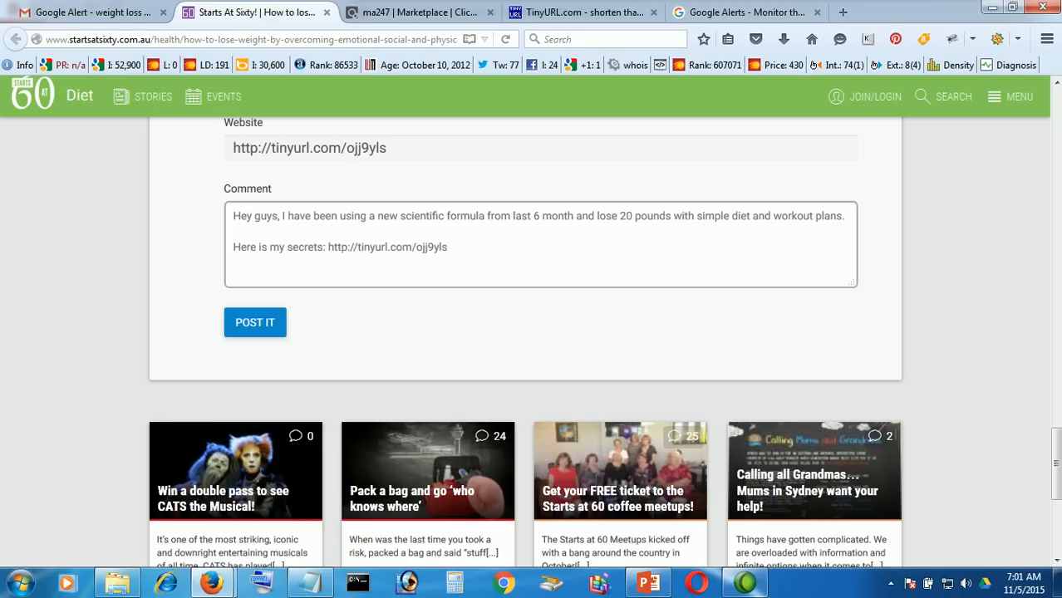
left_click(235, 231)
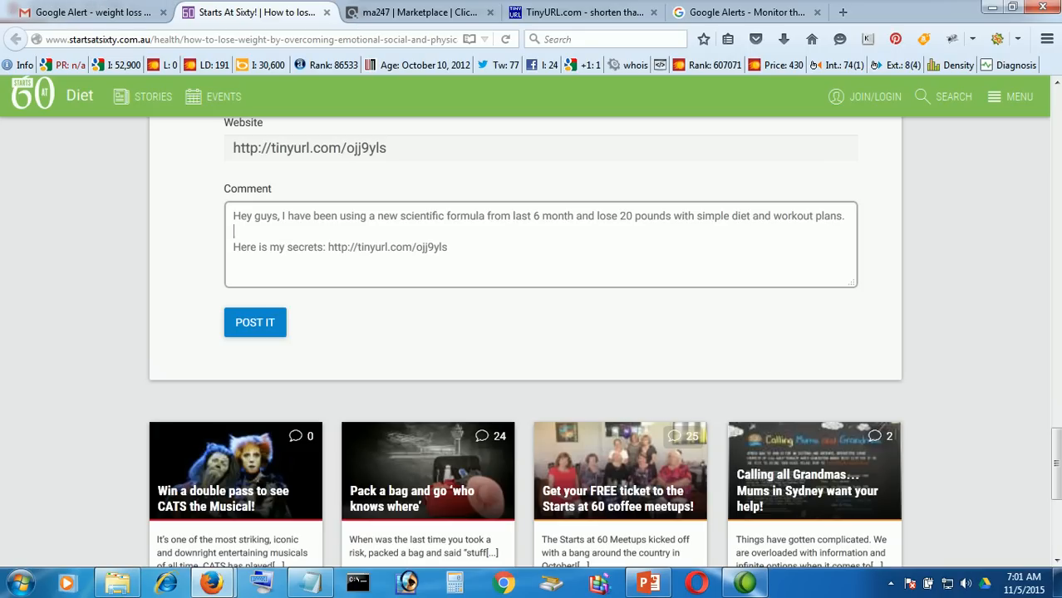
left_click(744, 12)
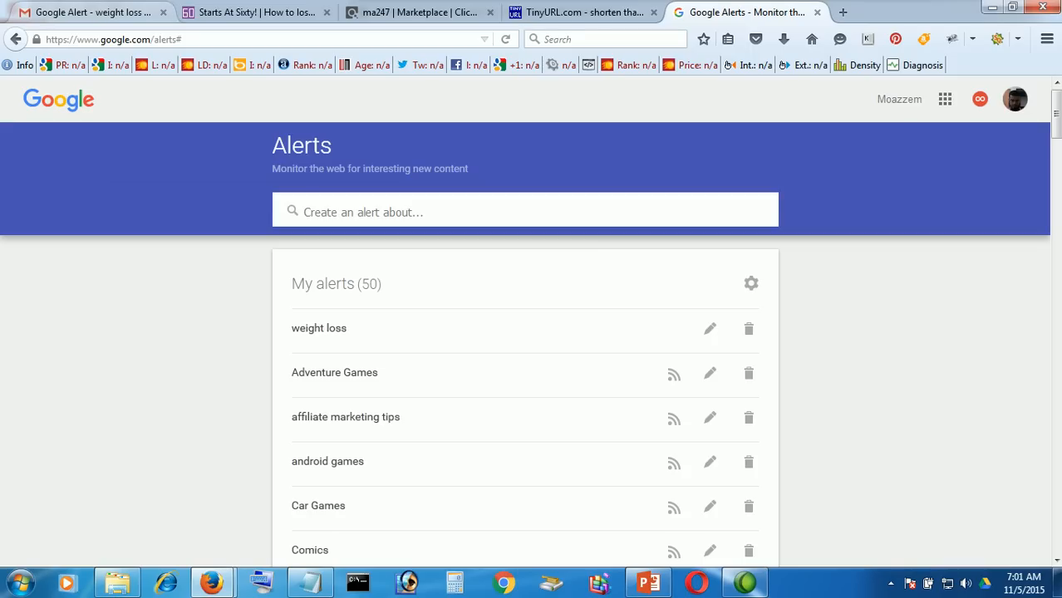
left_click(420, 12)
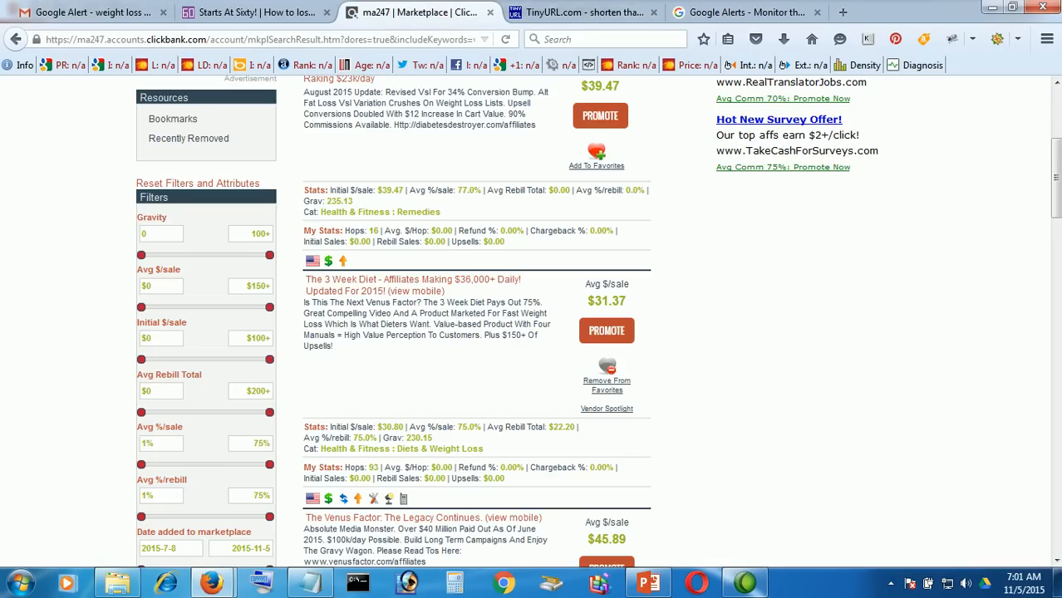